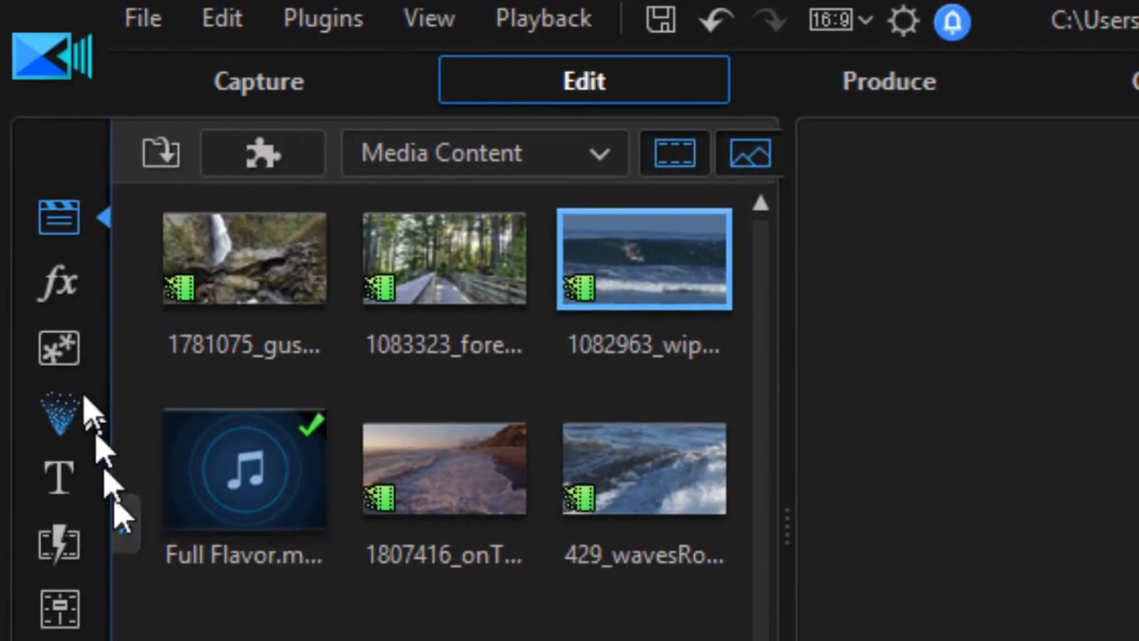
pyautogui.moveTo(57, 349)
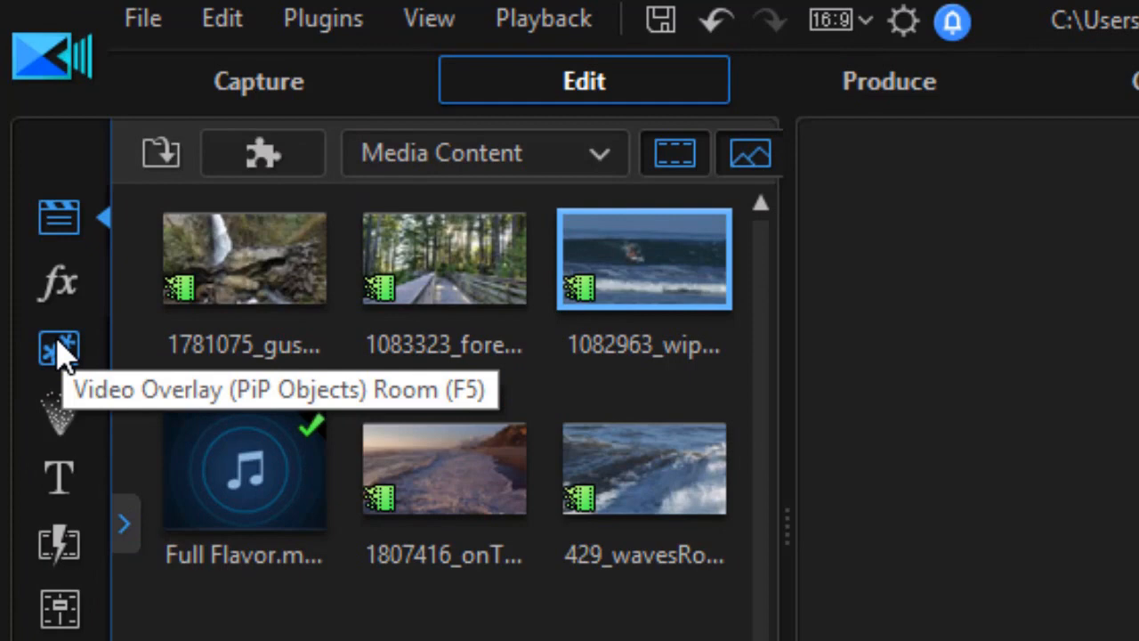
# Show the Video Overlay (PiP Objects) Room with its Custom frame objects.
pyautogui.click(59, 347)
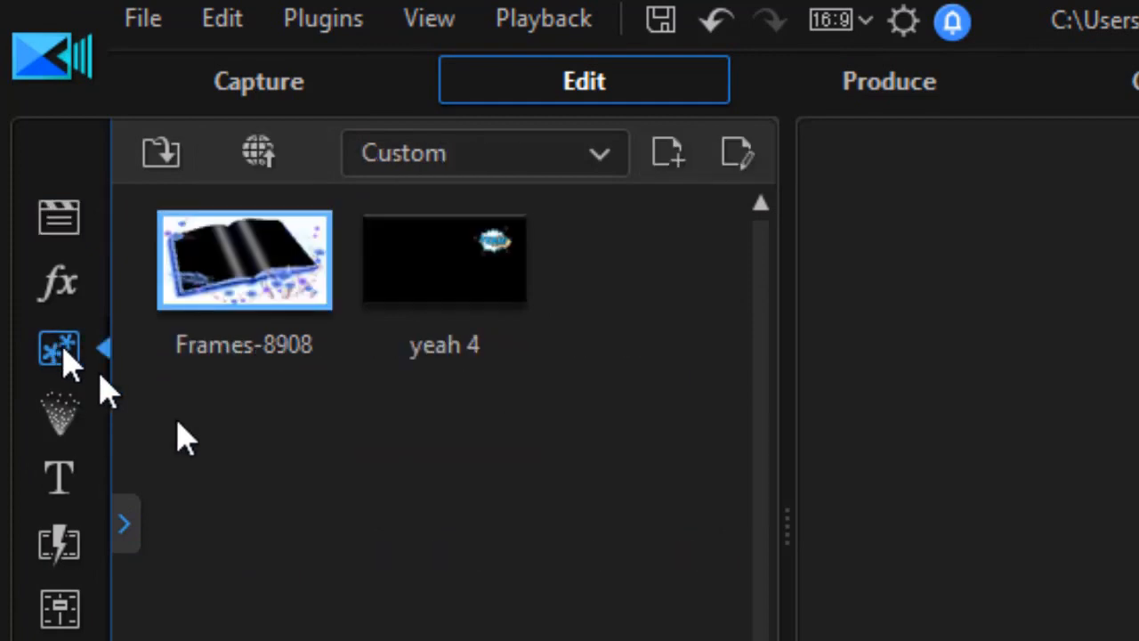
pyautogui.moveTo(596, 169)
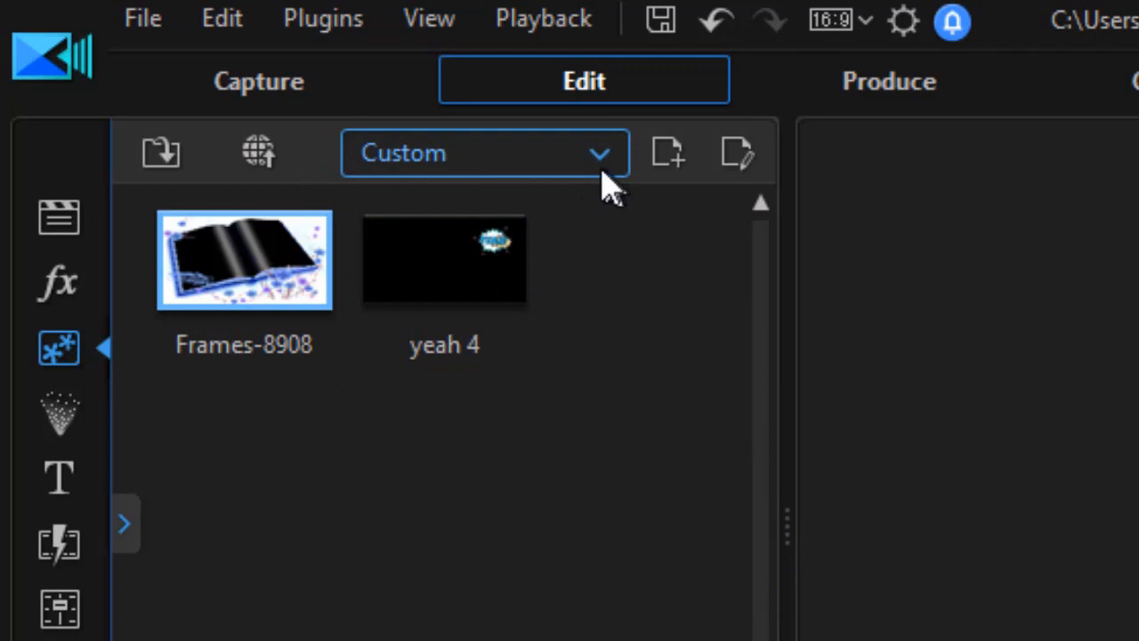
pyautogui.moveTo(242, 294)
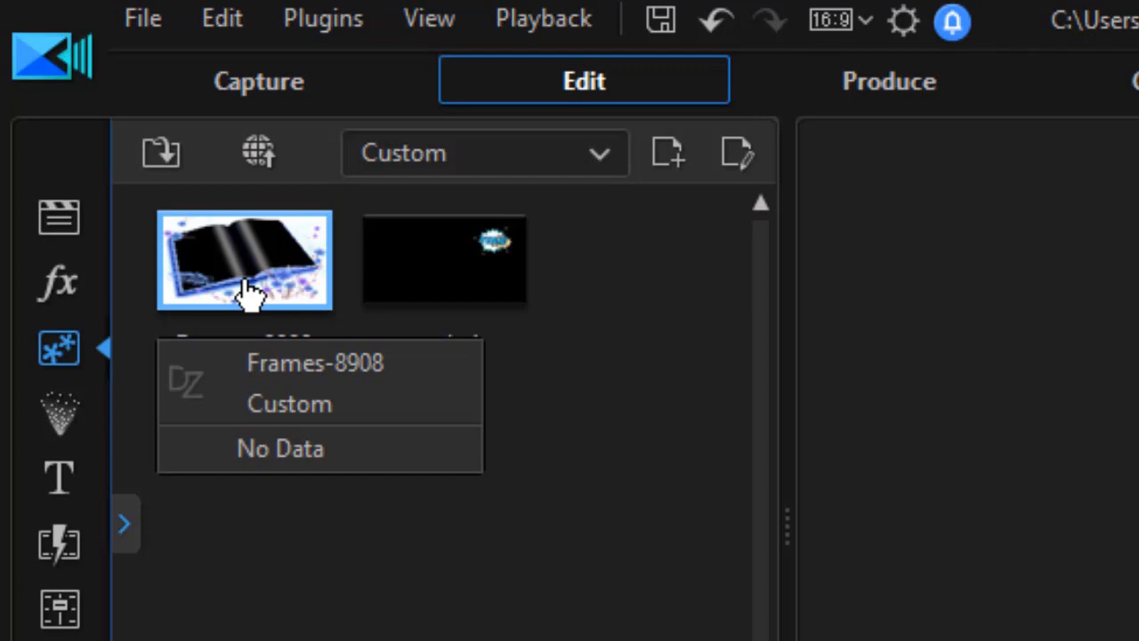
pyautogui.moveTo(329, 299)
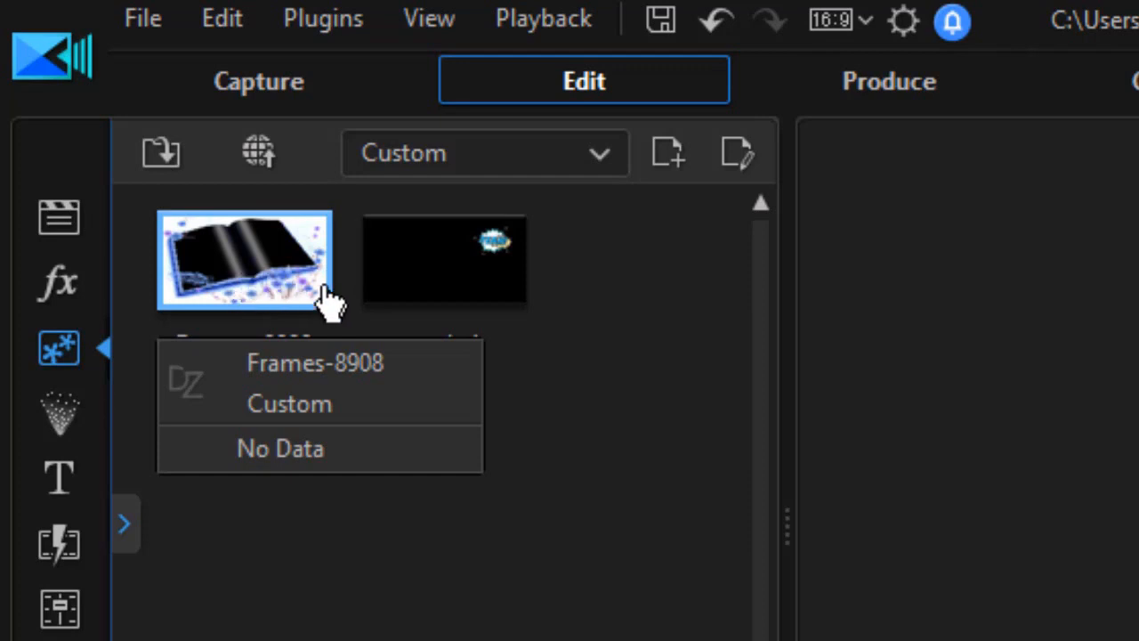
pyautogui.moveTo(317, 284)
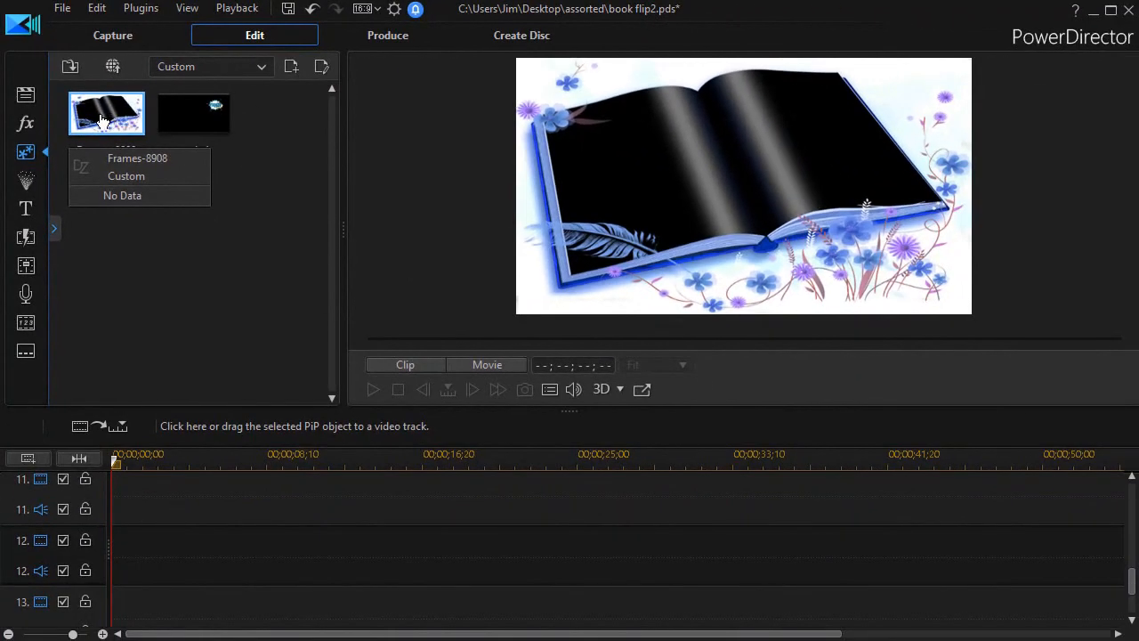
# Drop the Frames-8908 open-book frame onto video track 12 of the timeline.
pyautogui.moveTo(107, 114); pyautogui.dragTo(164, 544)
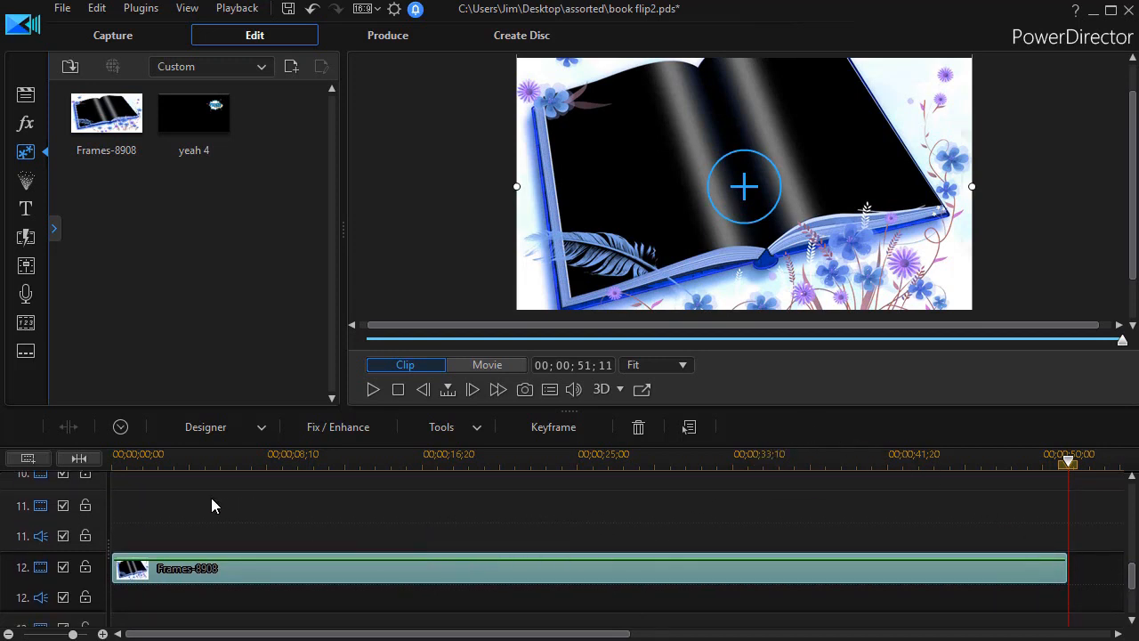
pyautogui.moveTo(525, 559)
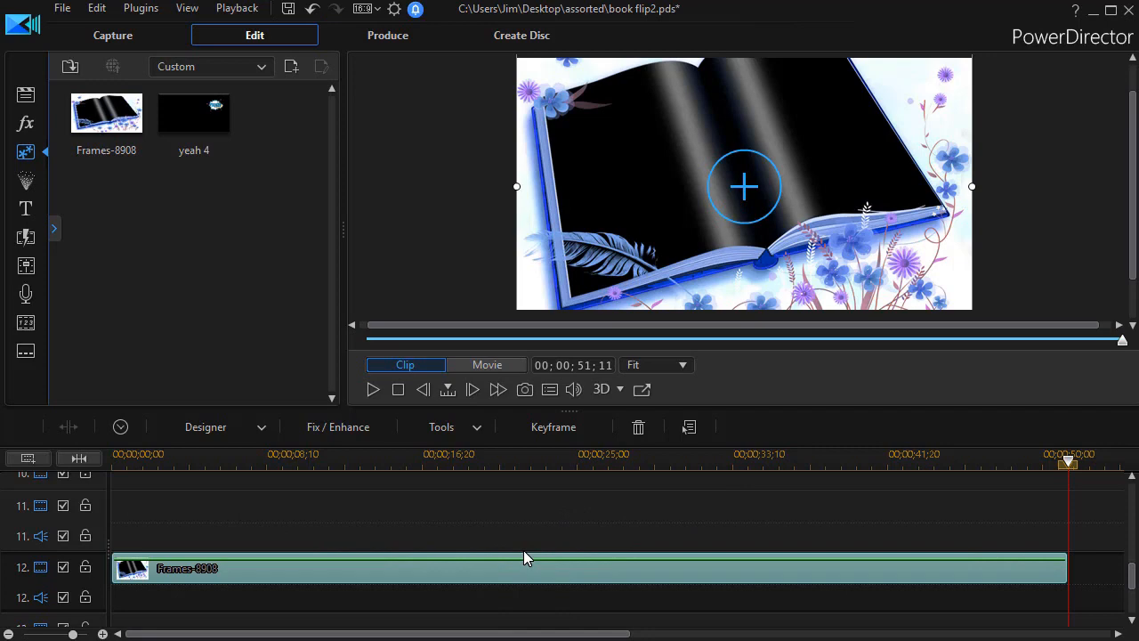
pyautogui.moveTo(370, 497)
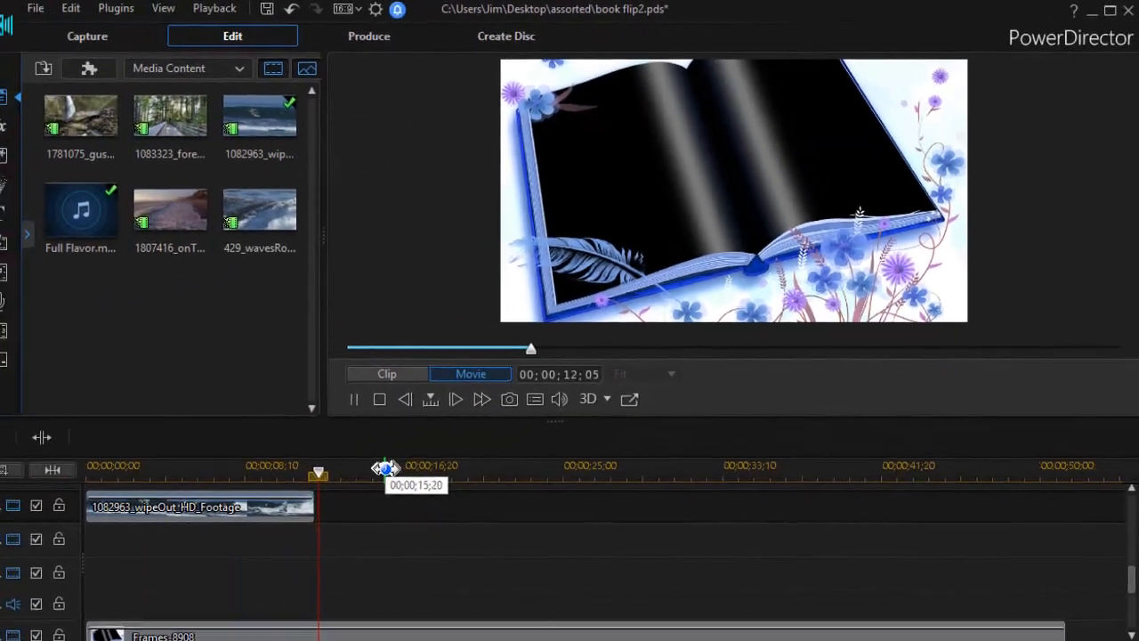
# Stop playback, rewind to the start and select the 1082963_wipeOut_HD_Footage surfer clip on track 9.
pyautogui.click(456, 399)
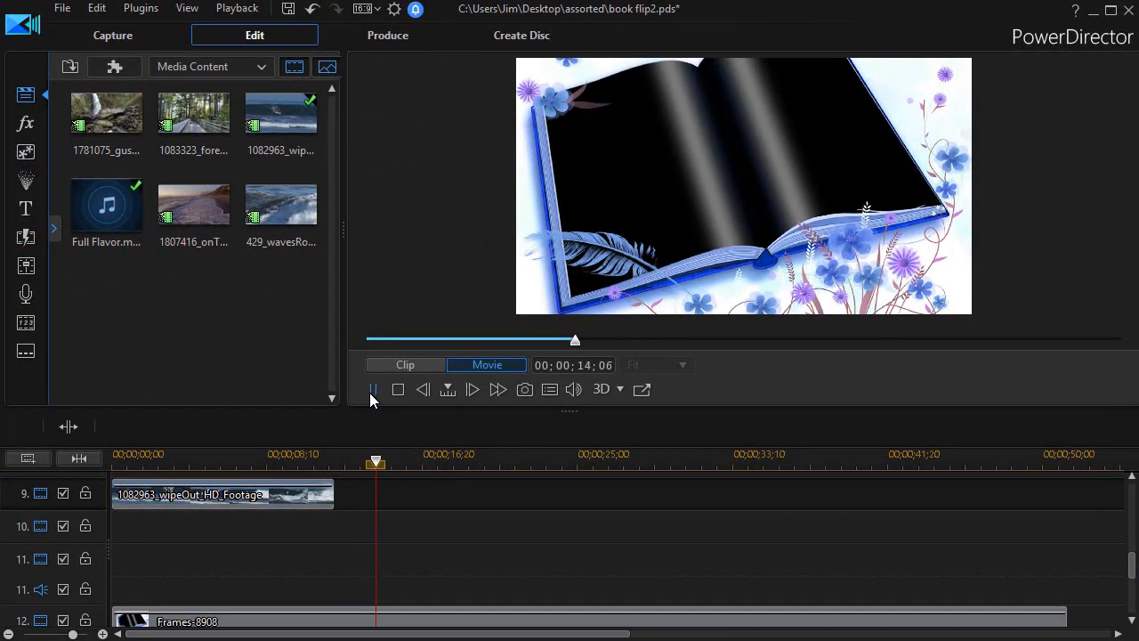
pyautogui.click(373, 388)
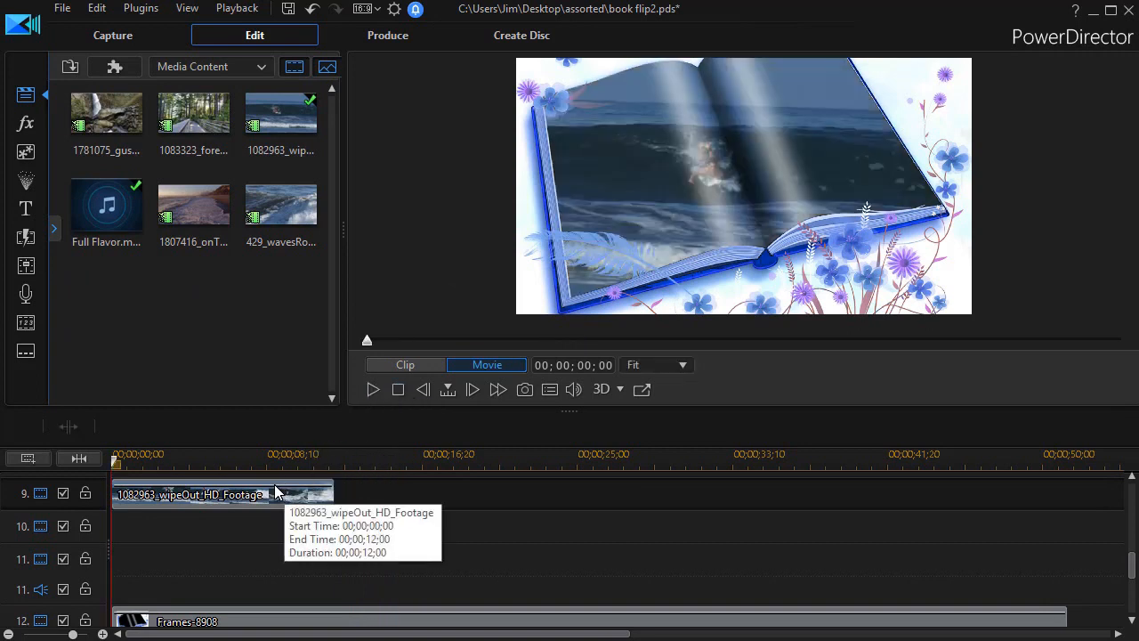
pyautogui.click(221, 495)
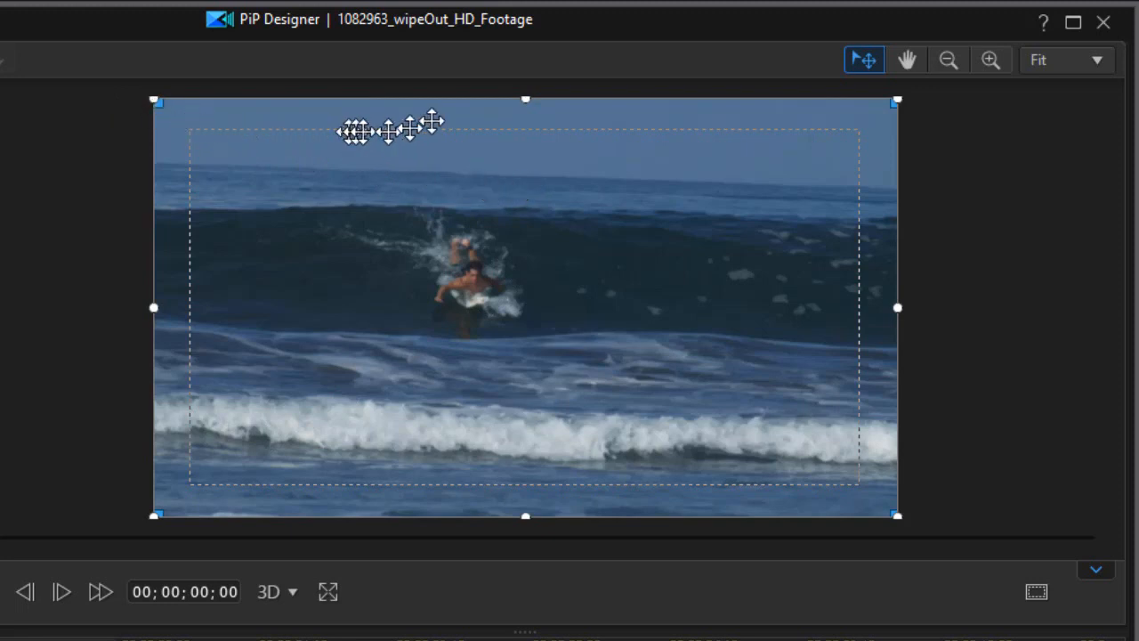
pyautogui.moveTo(153, 97)
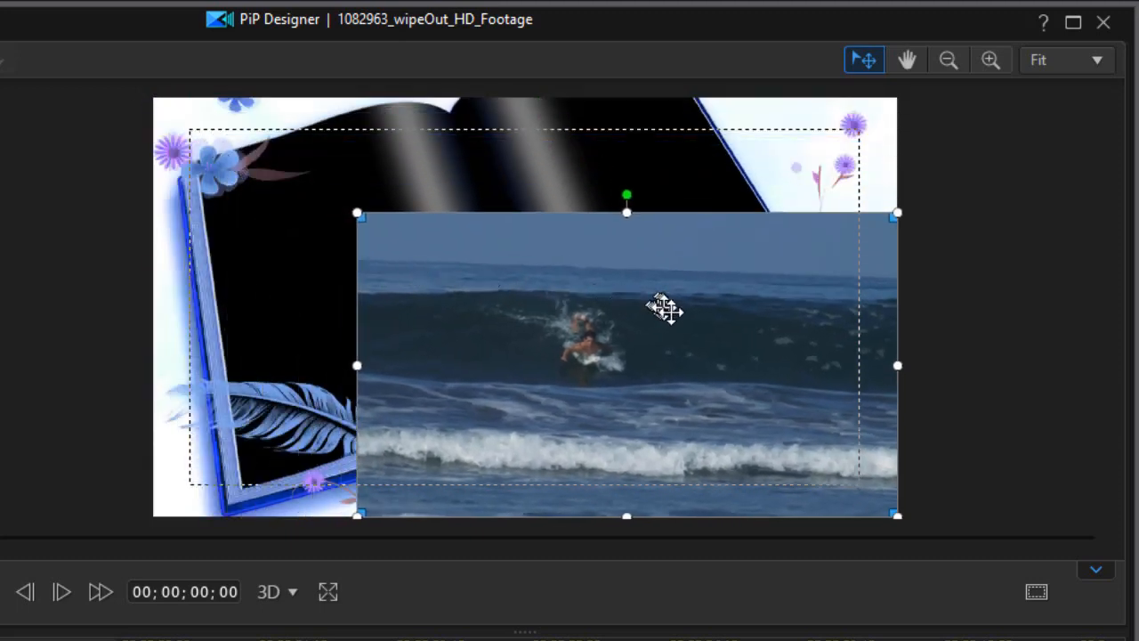
# Shrink and tilt the surfer video, then move it onto the book's left page.
pyautogui.moveTo(668, 310); pyautogui.dragTo(565, 311)
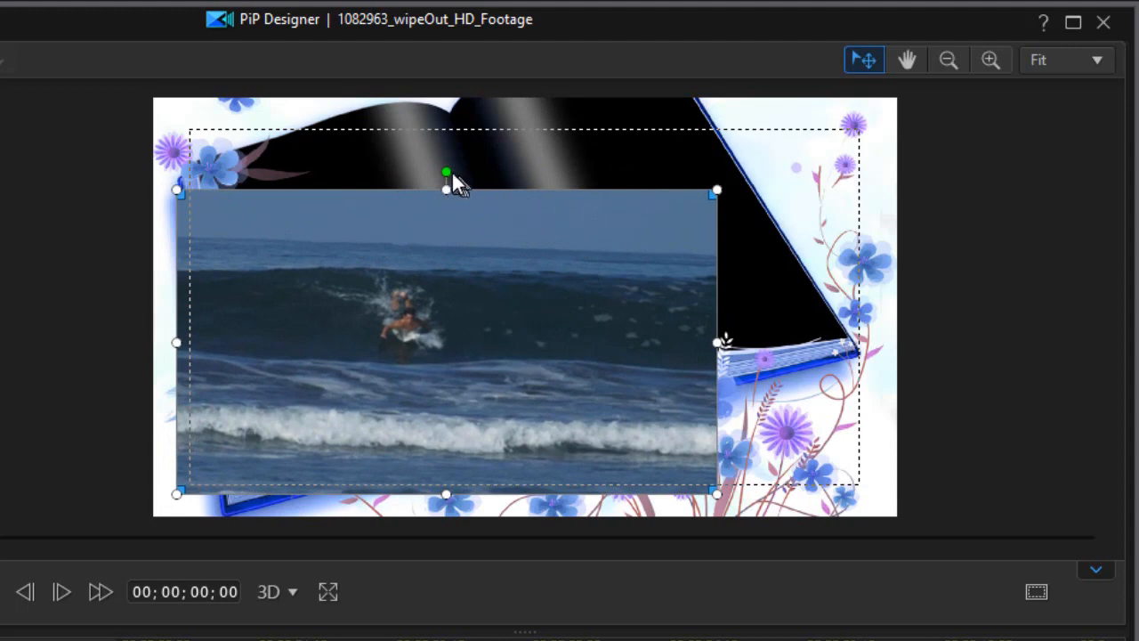
pyautogui.moveTo(449, 174)
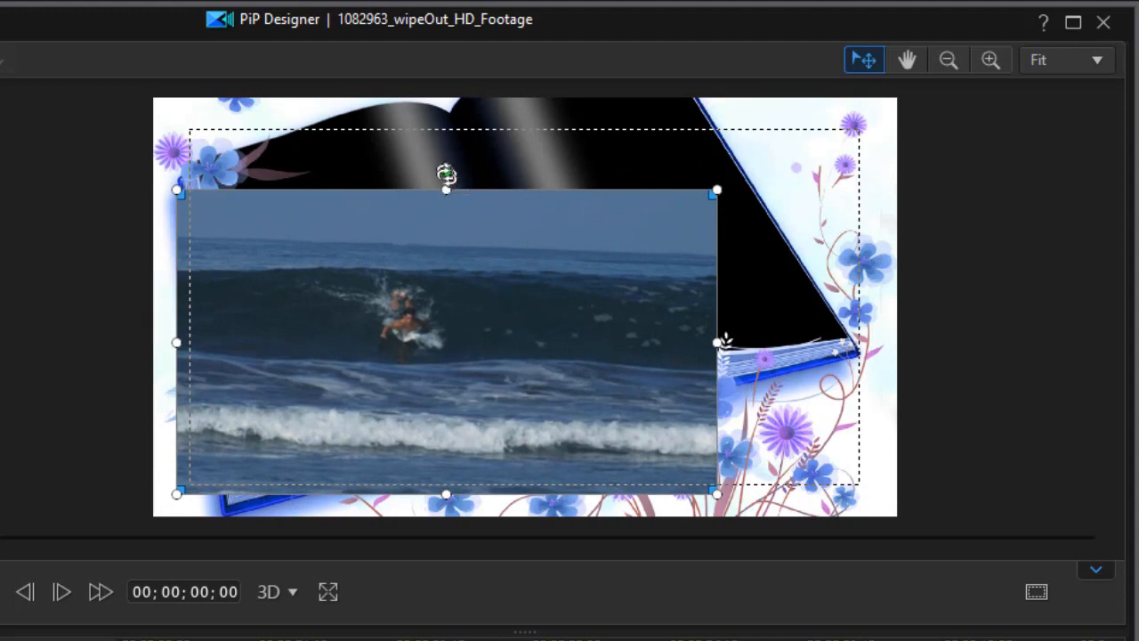
pyautogui.moveTo(444, 173); pyautogui.dragTo(402, 178)
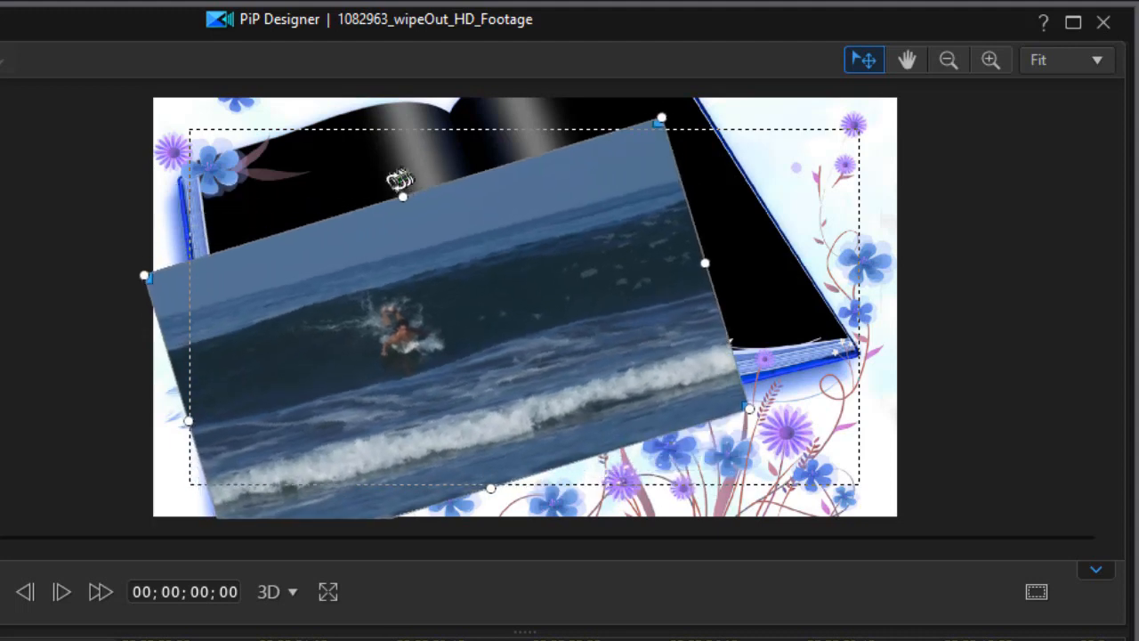
pyautogui.moveTo(403, 195); pyautogui.dragTo(409, 176)
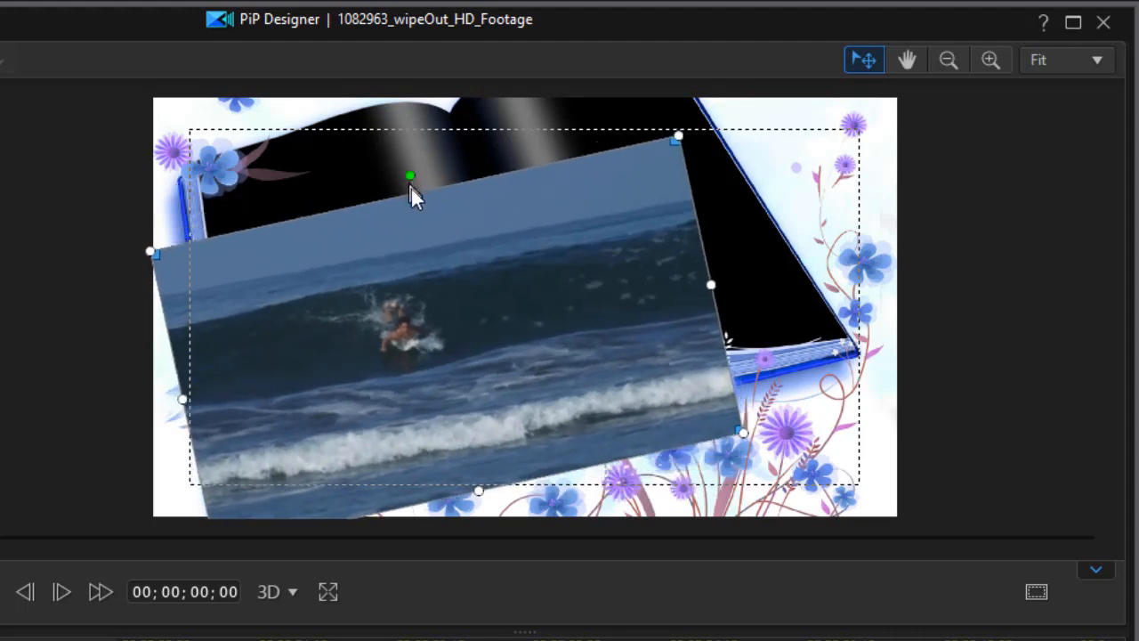
pyautogui.moveTo(409, 193); pyautogui.dragTo(364, 263)
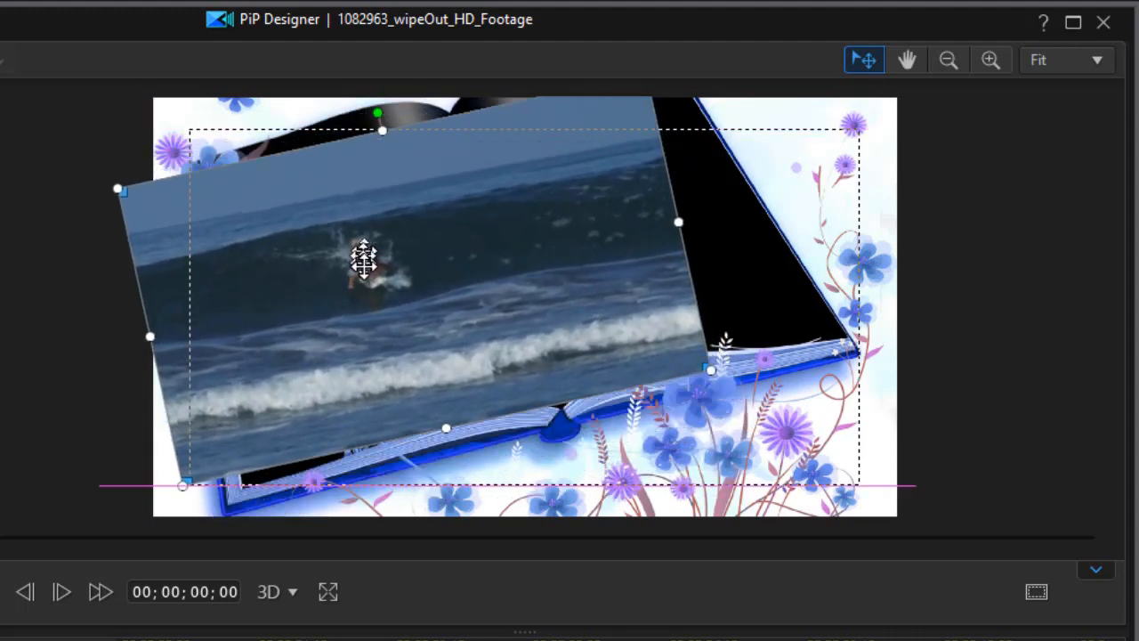
pyautogui.moveTo(997, 92)
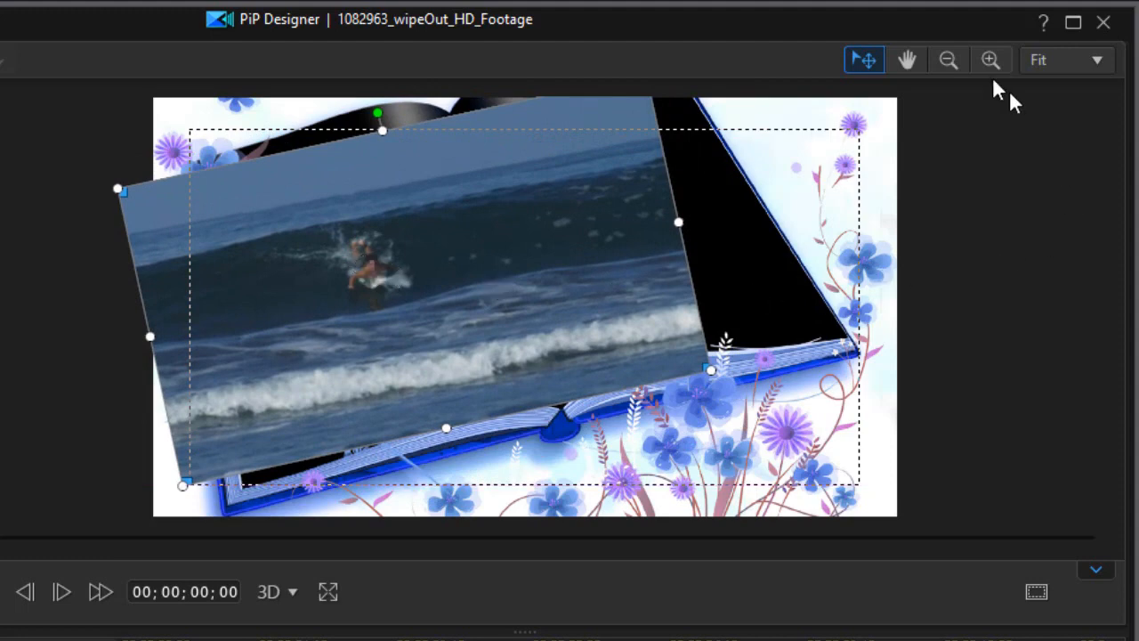
pyautogui.moveTo(685, 217)
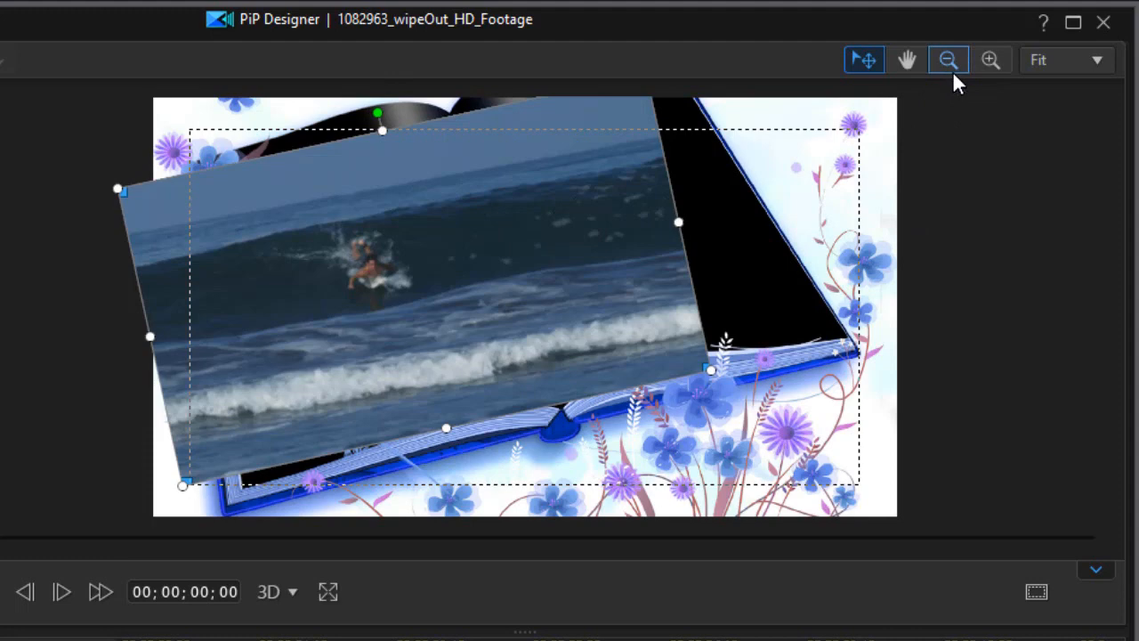
pyautogui.moveTo(947, 60)
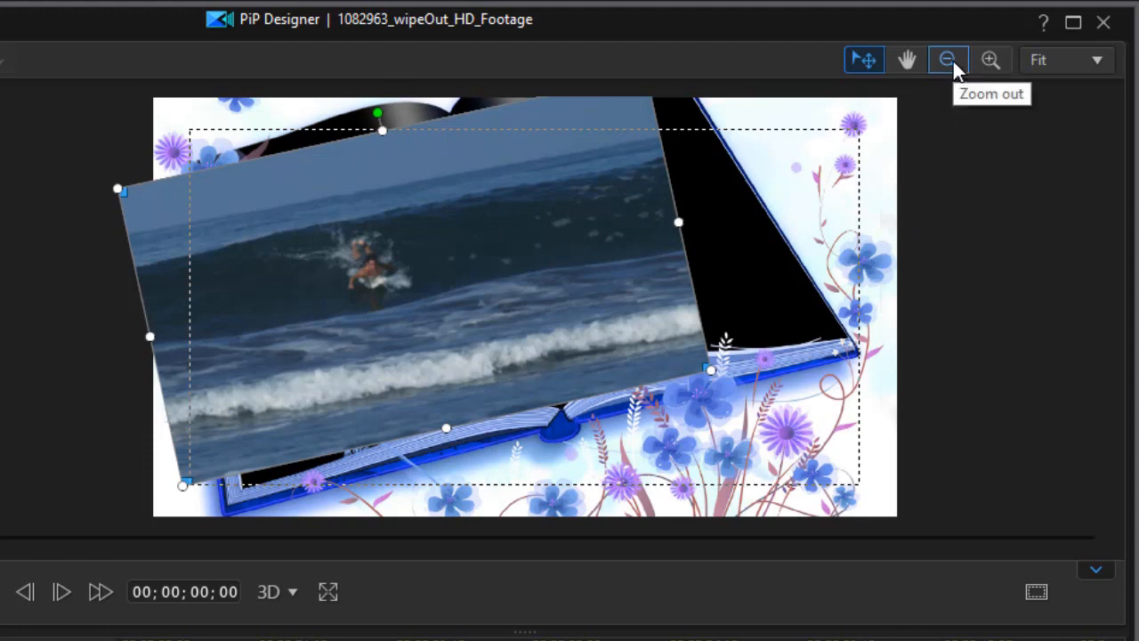
# Zoom the PiP Designer canvas out to 86% and enlarge the surfer video past the left page edges.
pyautogui.click(947, 61)
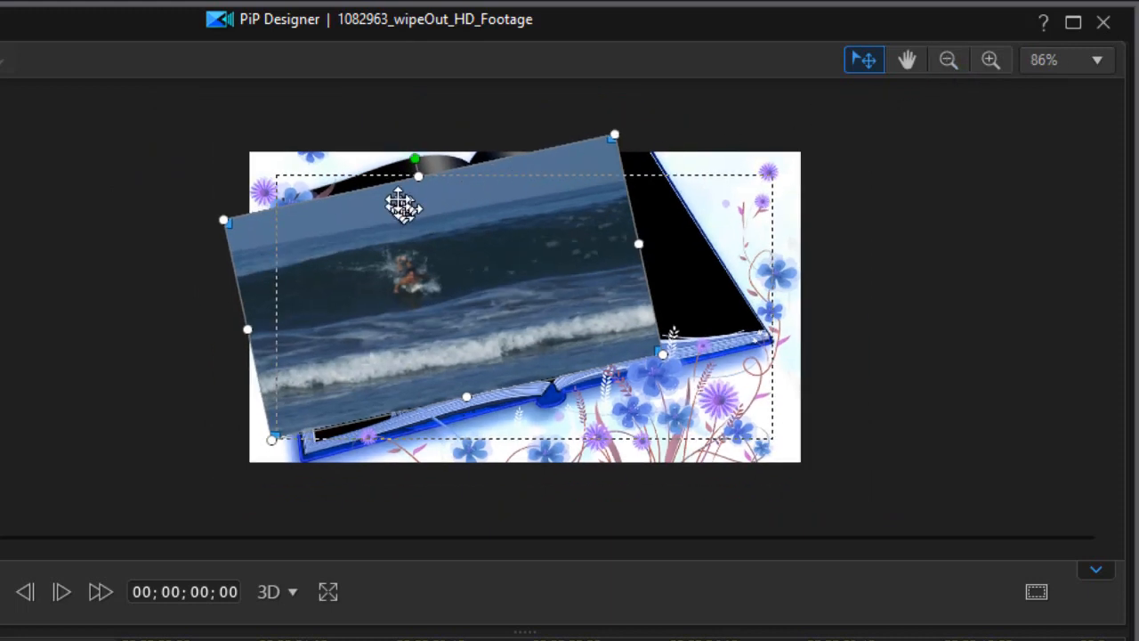
pyautogui.moveTo(418, 174)
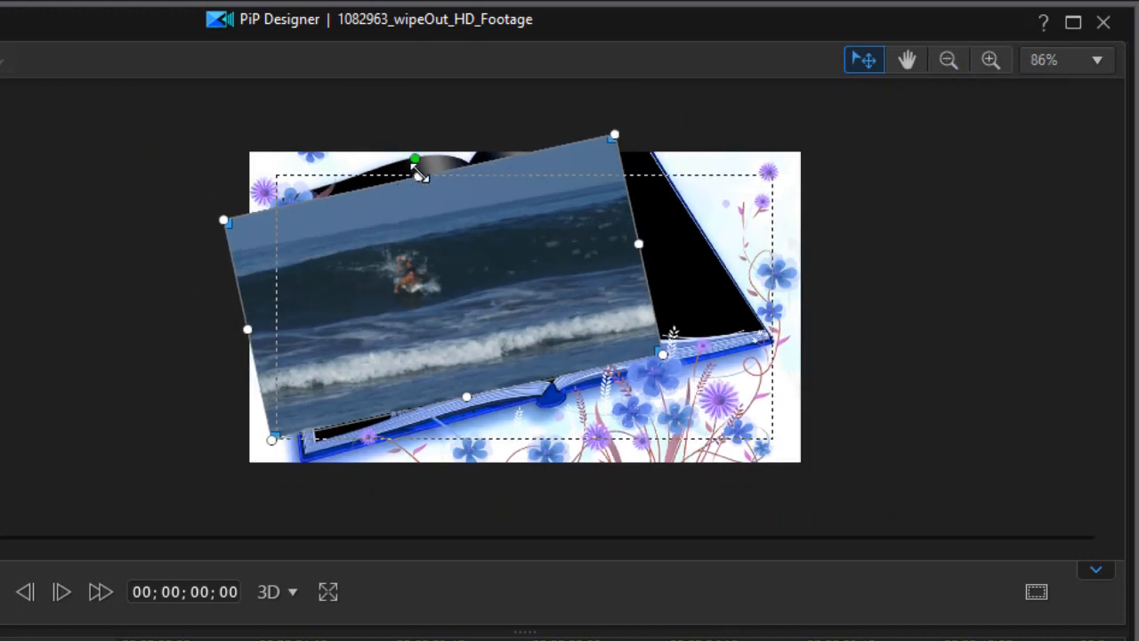
pyautogui.moveTo(495, 258)
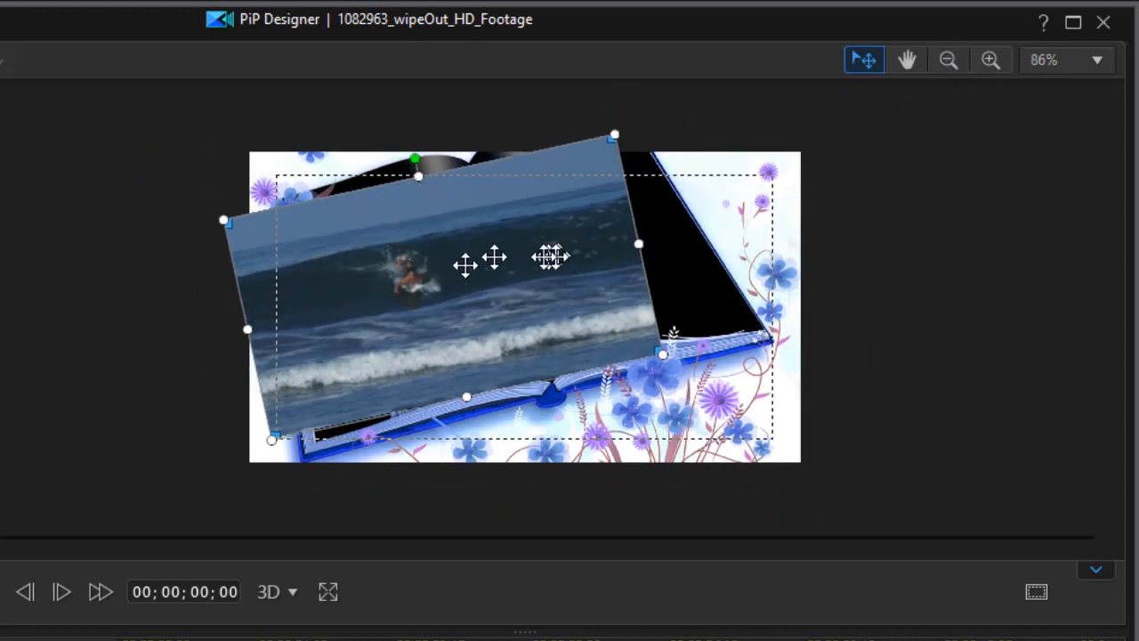
pyautogui.moveTo(418, 174)
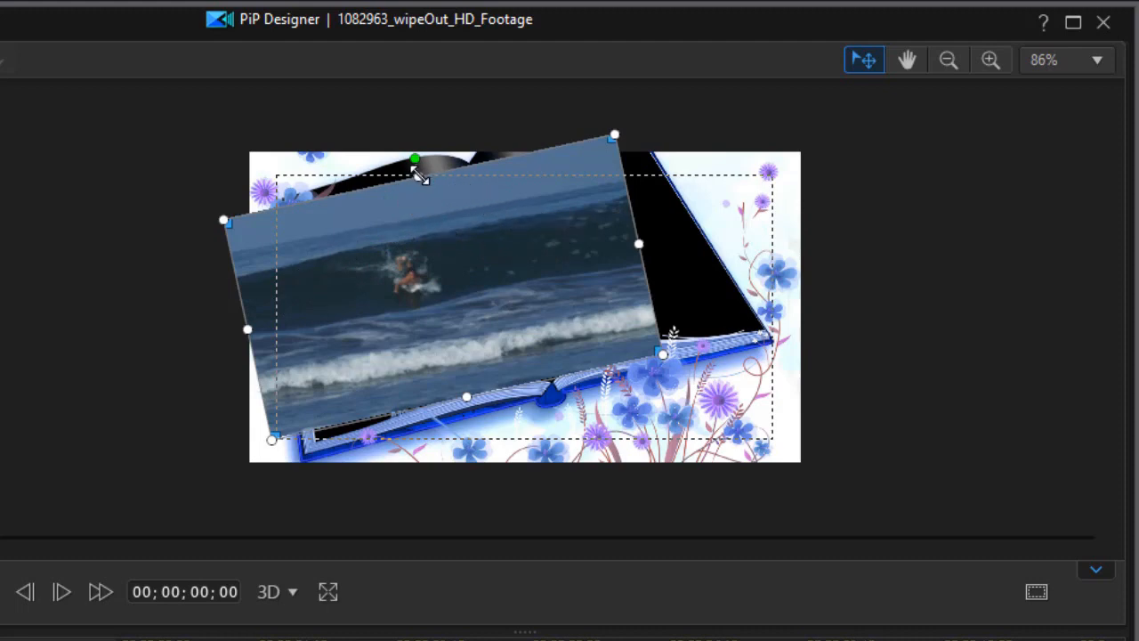
pyautogui.moveTo(415, 161); pyautogui.dragTo(410, 134)
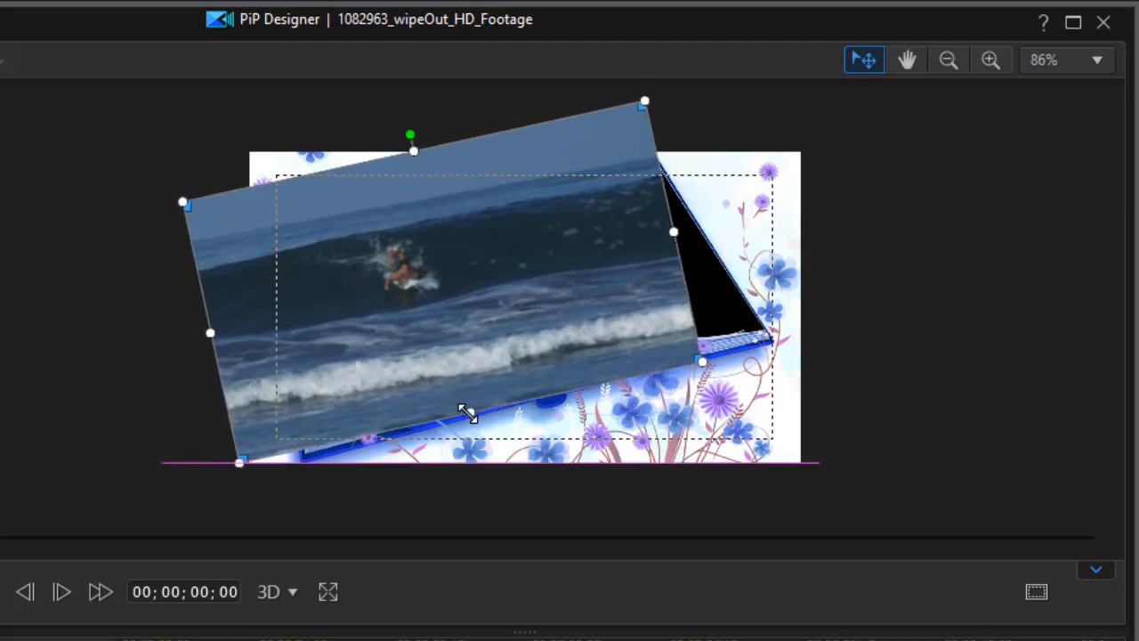
pyautogui.moveTo(125, 372)
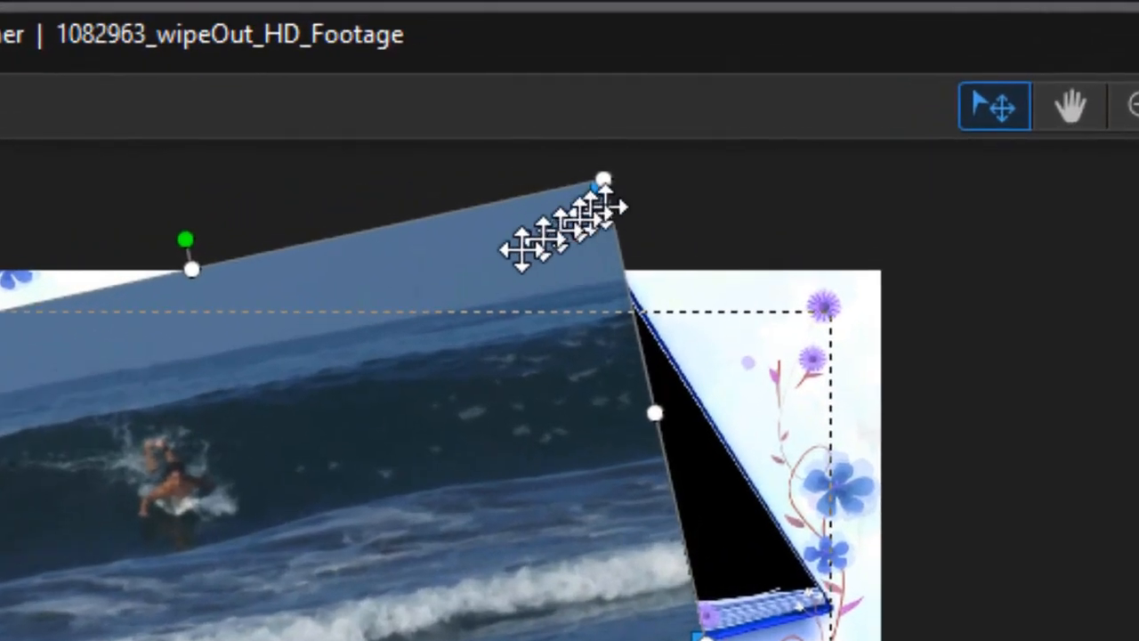
pyautogui.moveTo(596, 196)
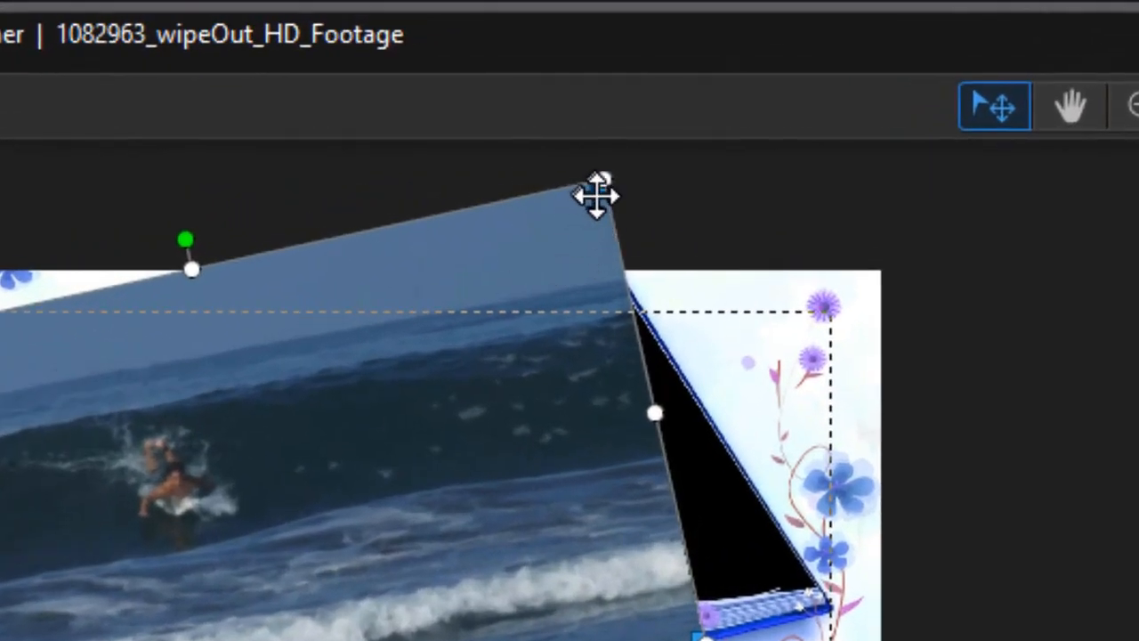
pyautogui.moveTo(614, 213)
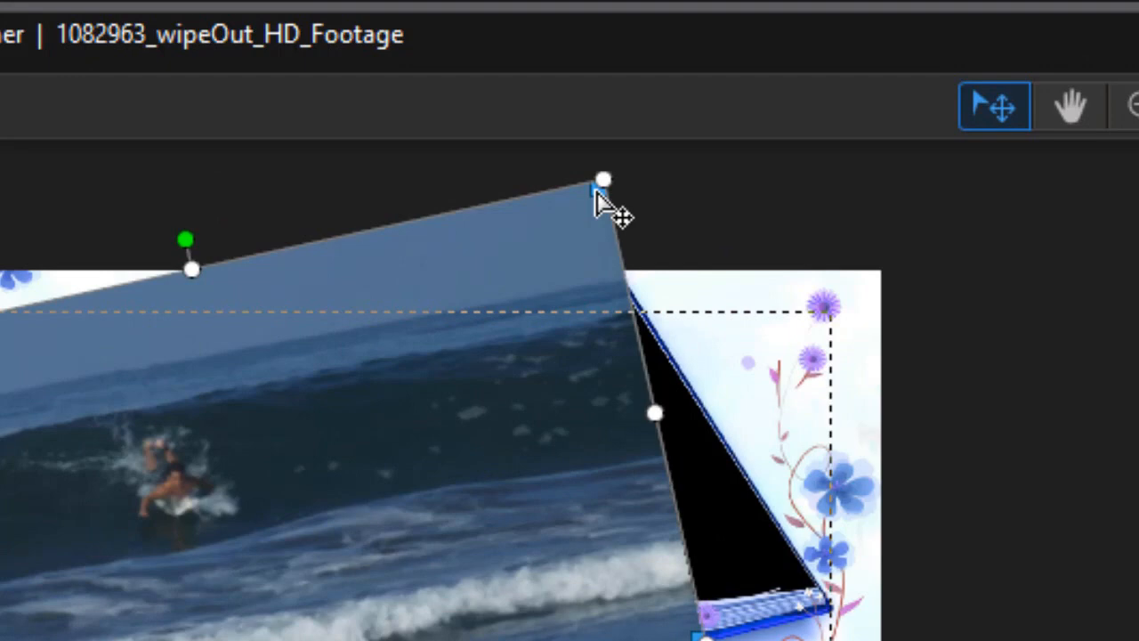
pyautogui.moveTo(596, 193)
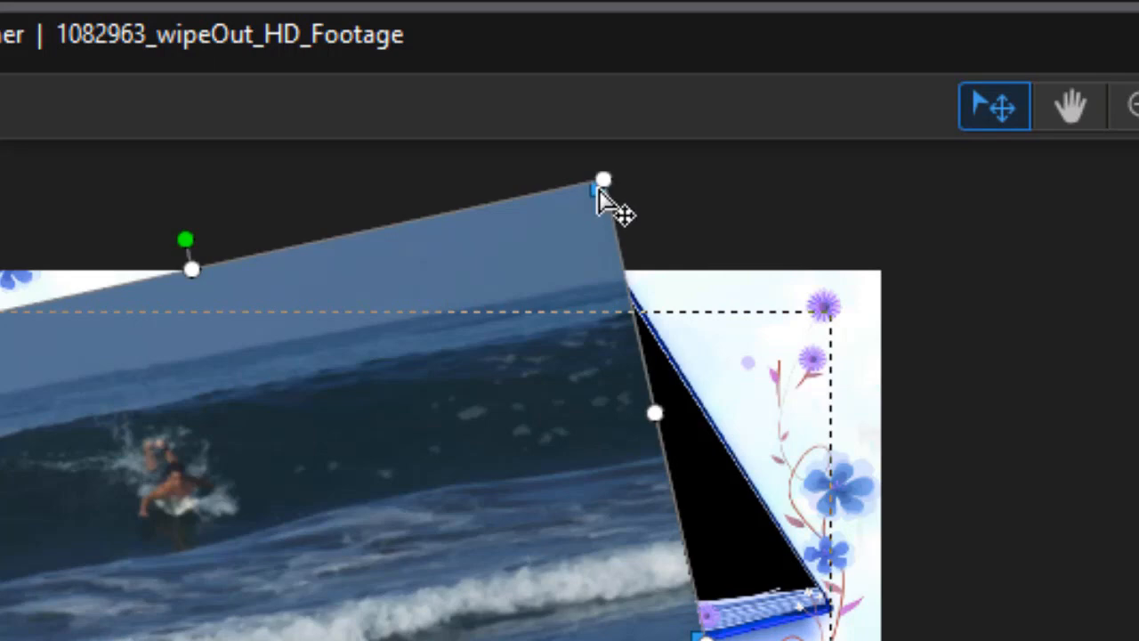
# Drag the surfer video's top, top-left and bottom-left skew corners onto the left page corners.
pyautogui.moveTo(604, 194); pyautogui.dragTo(210, 318)
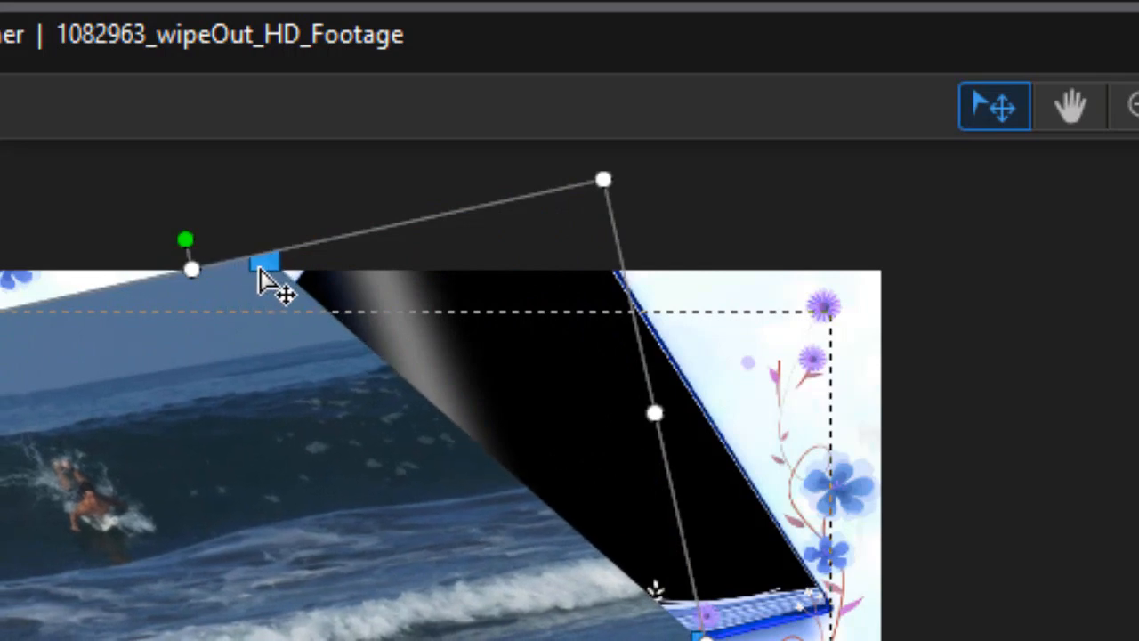
pyautogui.moveTo(698, 632)
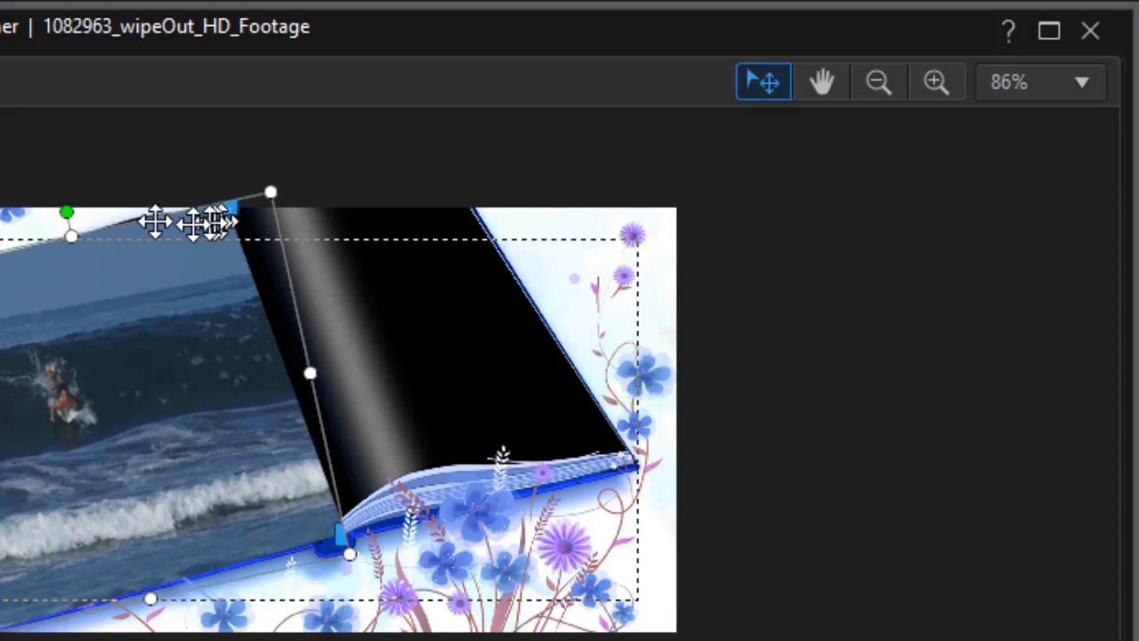
pyautogui.moveTo(241, 220)
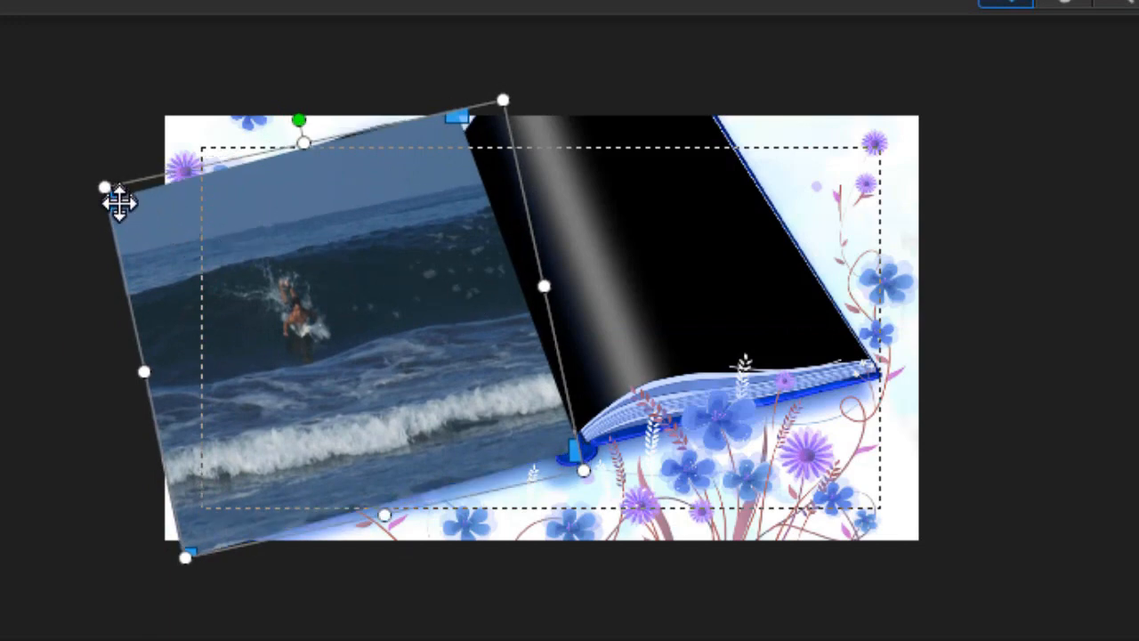
pyautogui.moveTo(116, 199); pyautogui.dragTo(235, 195)
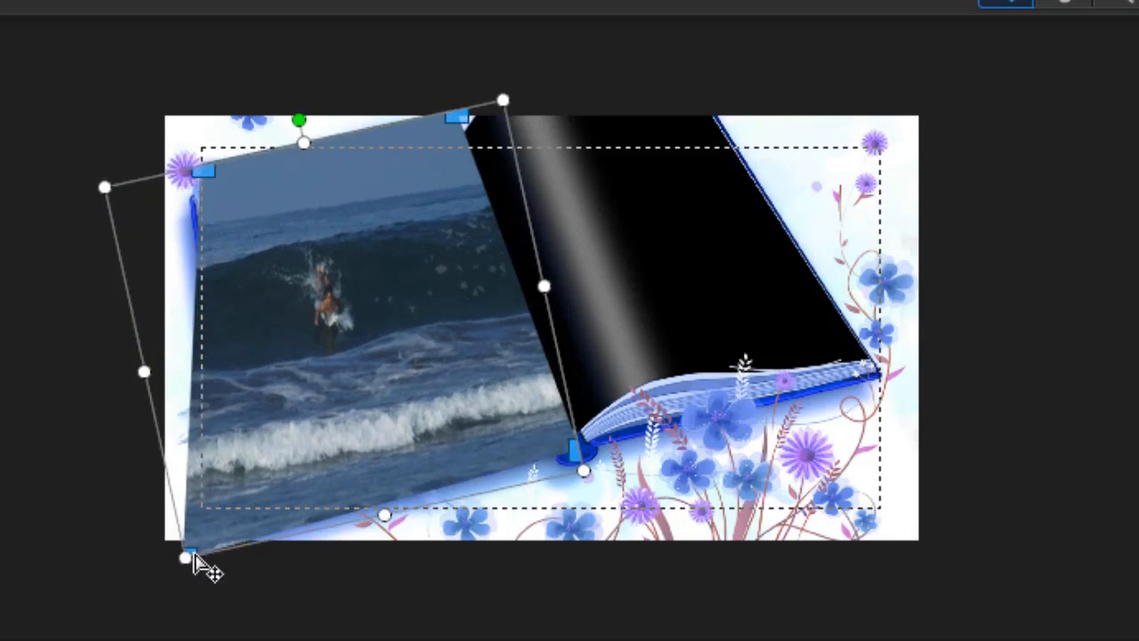
pyautogui.moveTo(186, 555); pyautogui.dragTo(267, 525)
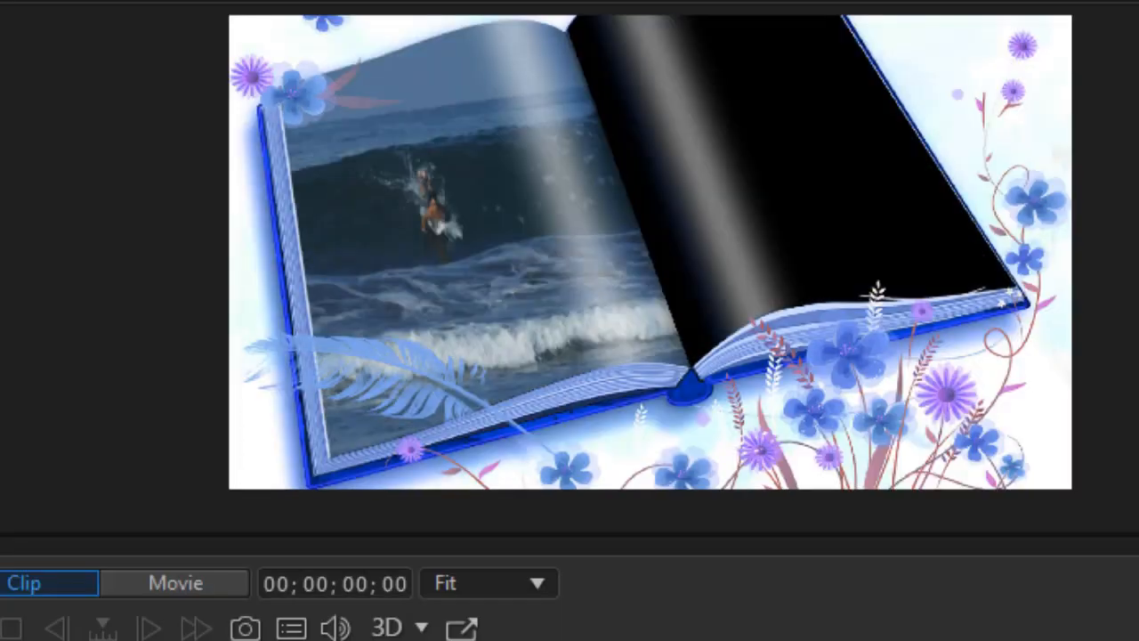
# Select the waterfall clip on the timeline and load it into PiP Designer.
pyautogui.click(445, 223)
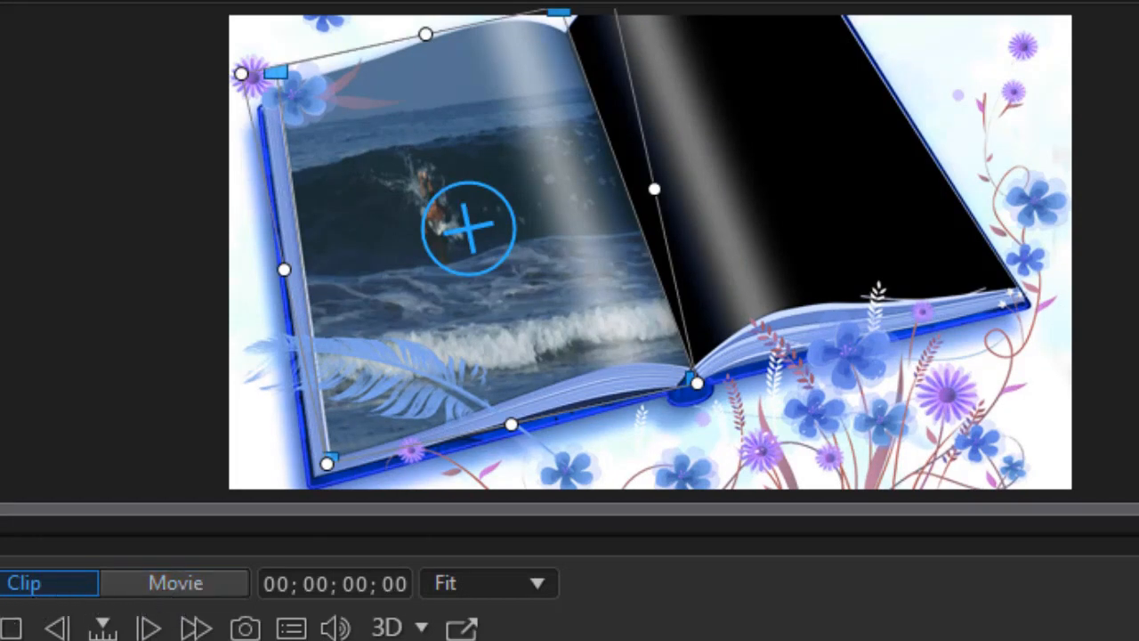
pyautogui.click(174, 584)
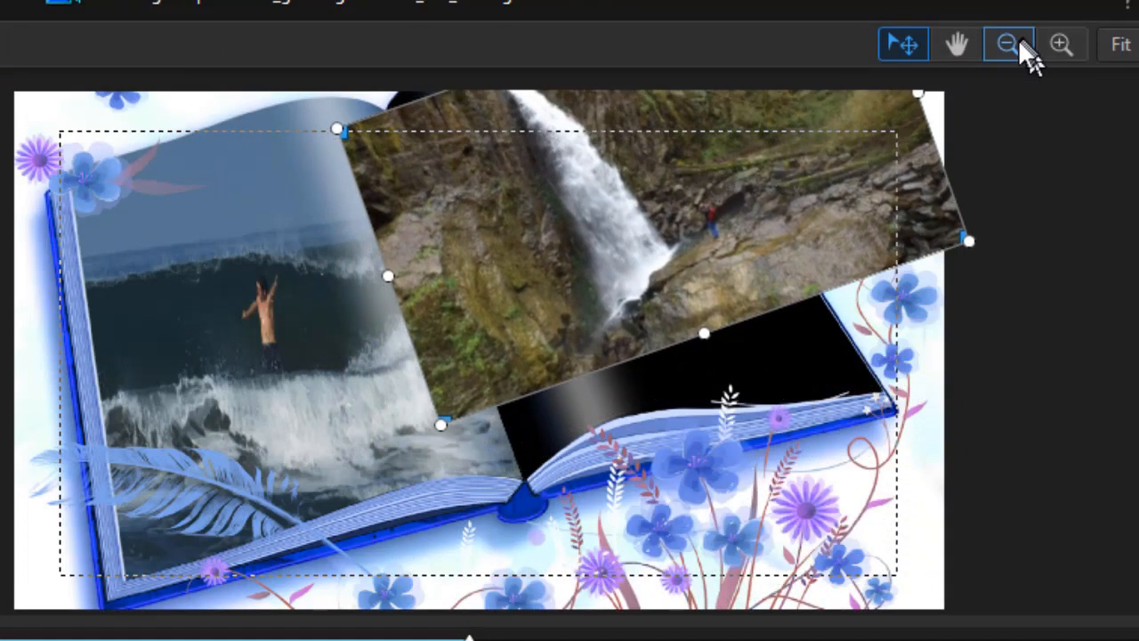
# Zoom out and resize and shift the waterfall video so its left edge meets the book's spine.
pyautogui.click(1007, 44)
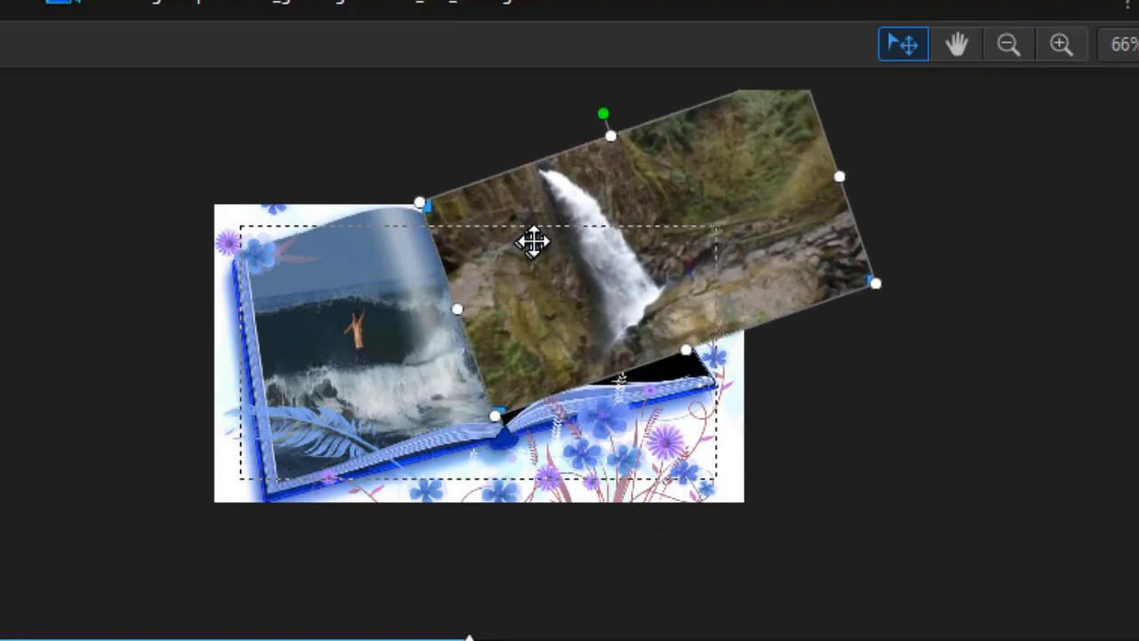
pyautogui.moveTo(534, 242); pyautogui.dragTo(694, 352)
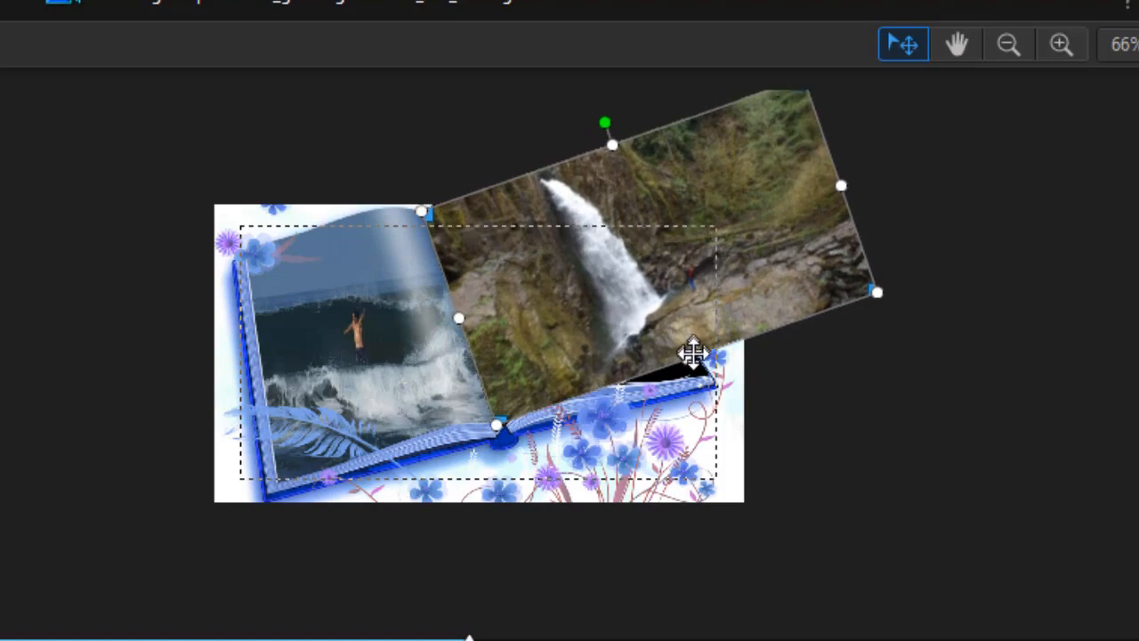
pyautogui.moveTo(694, 347); pyautogui.dragTo(698, 385)
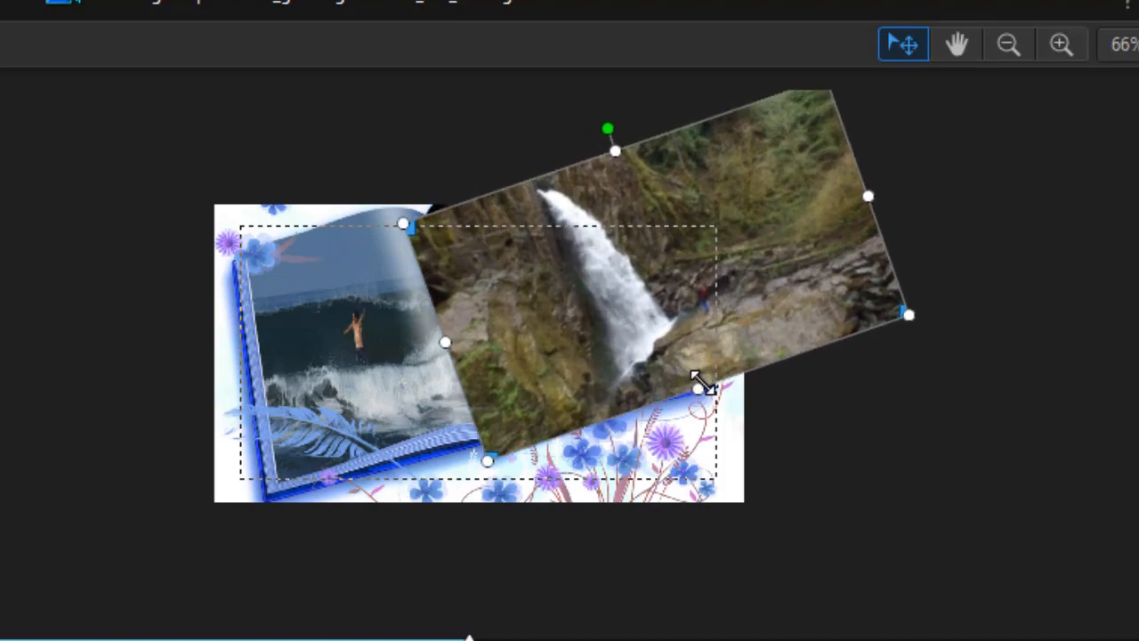
pyautogui.moveTo(698, 383); pyautogui.dragTo(548, 218)
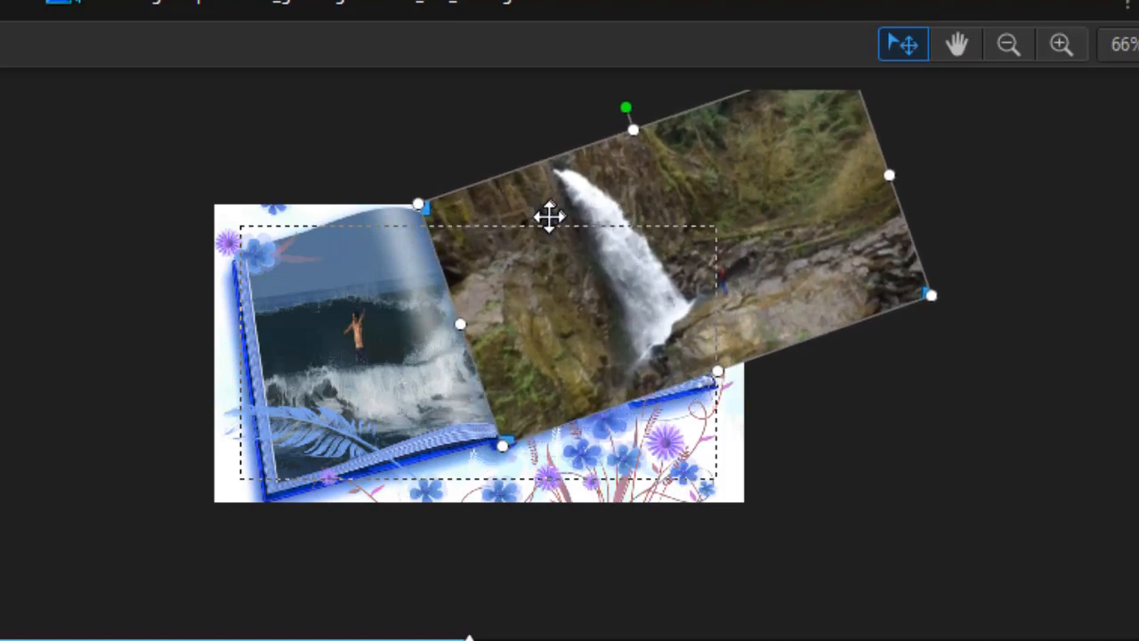
pyautogui.moveTo(548, 217); pyautogui.dragTo(532, 324)
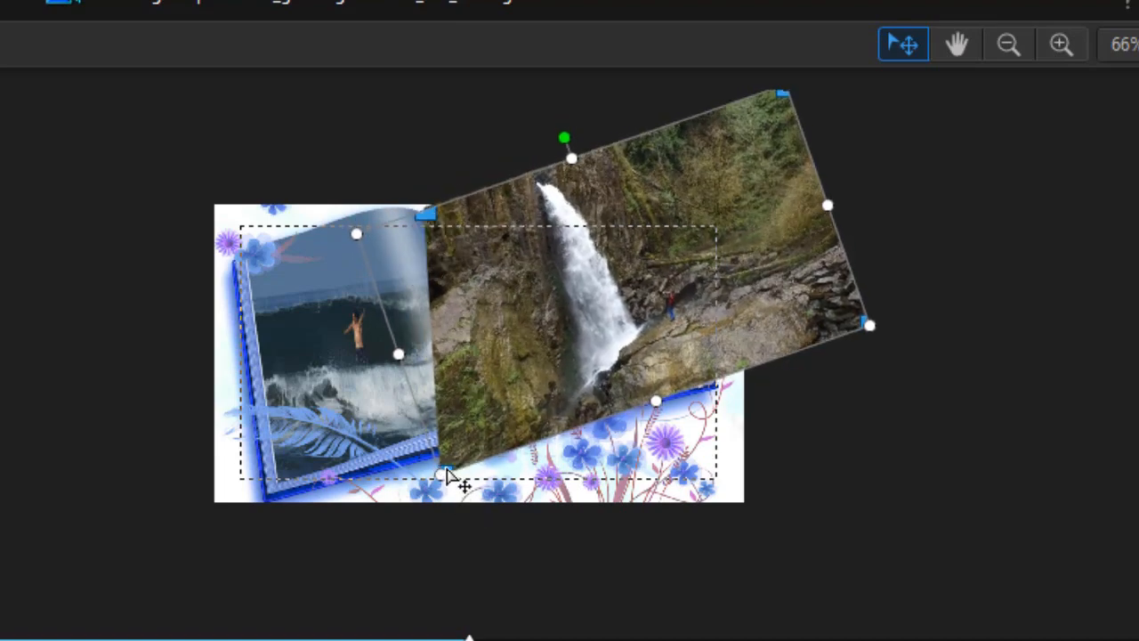
pyautogui.moveTo(449, 477); pyautogui.dragTo(519, 436)
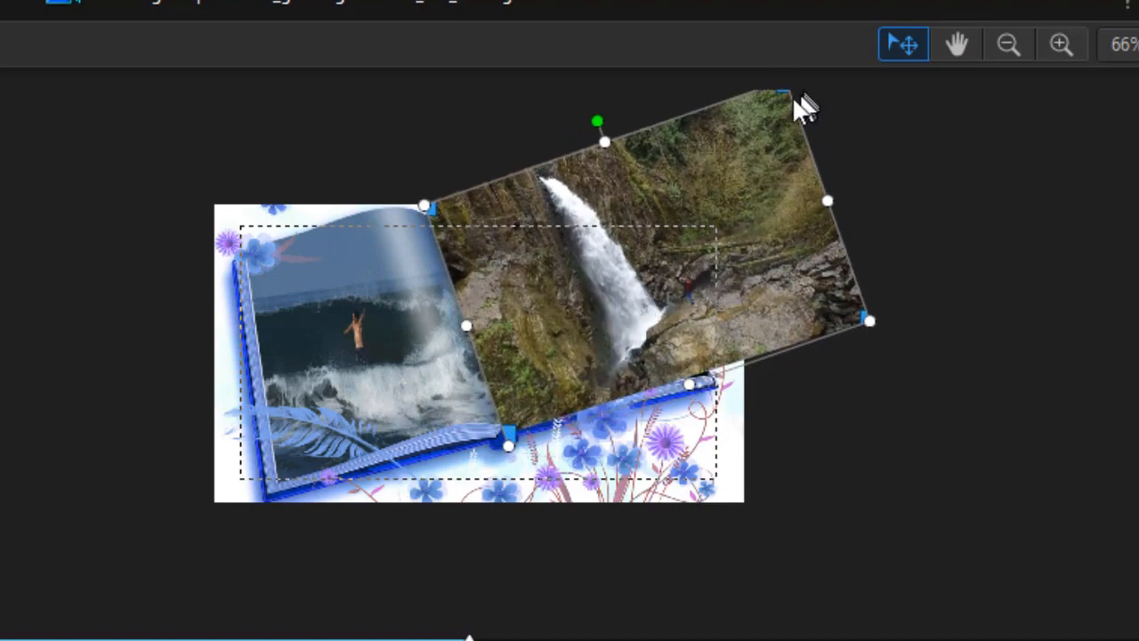
pyautogui.click(957, 45)
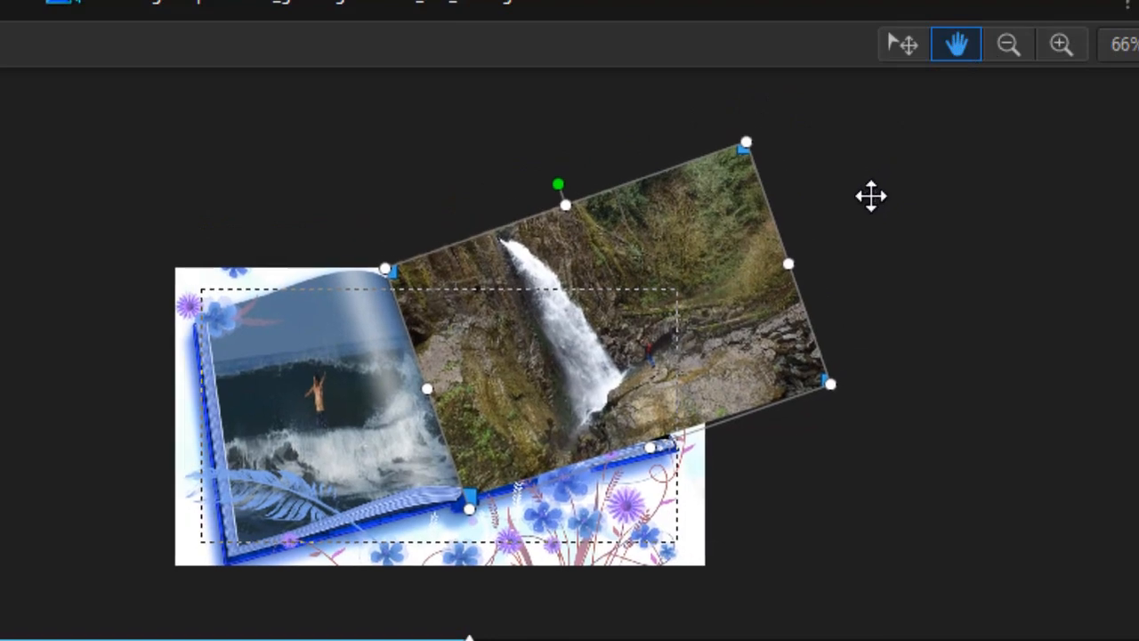
pyautogui.click(901, 43)
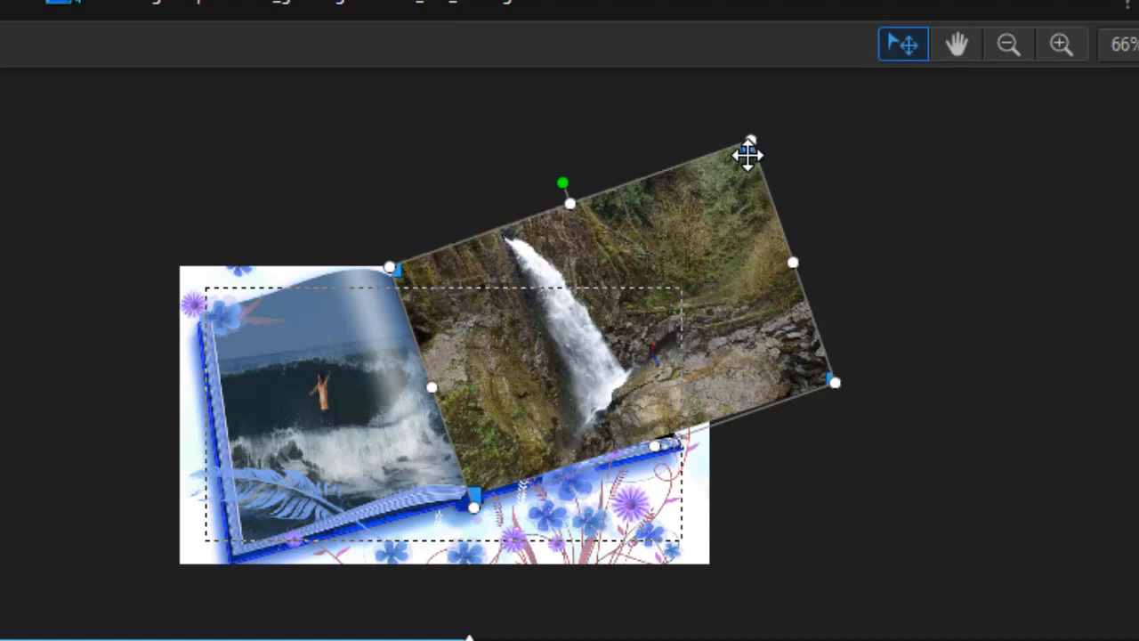
# Fit the waterfall video's skew corners to the right page and preview the whole Movie.
pyautogui.moveTo(751, 156); pyautogui.dragTo(587, 252)
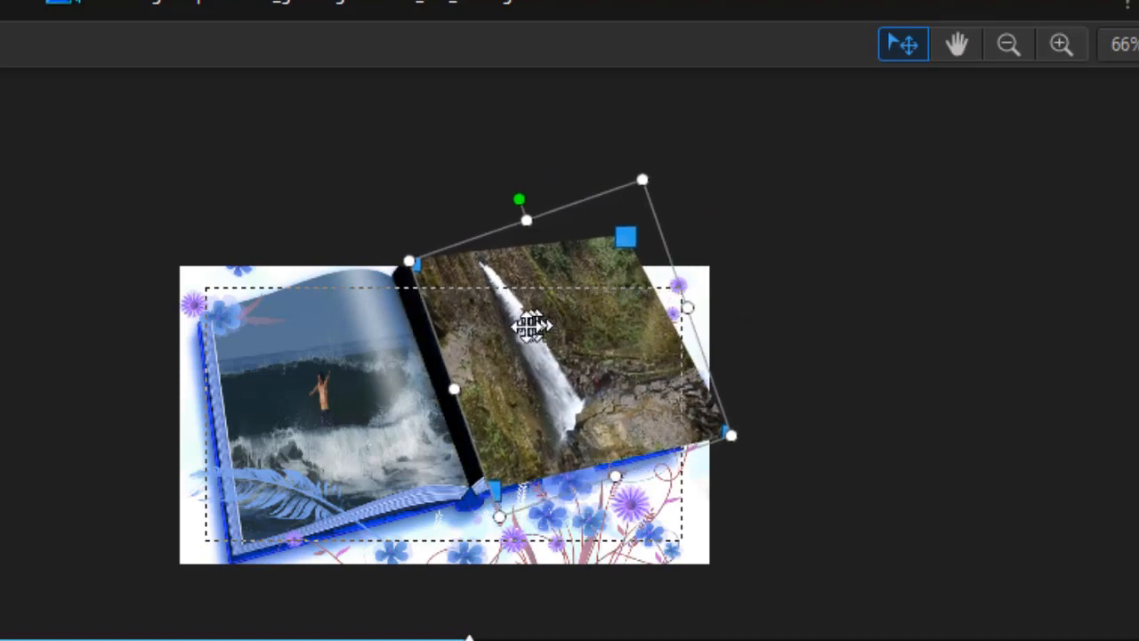
pyautogui.moveTo(534, 324); pyautogui.dragTo(516, 324)
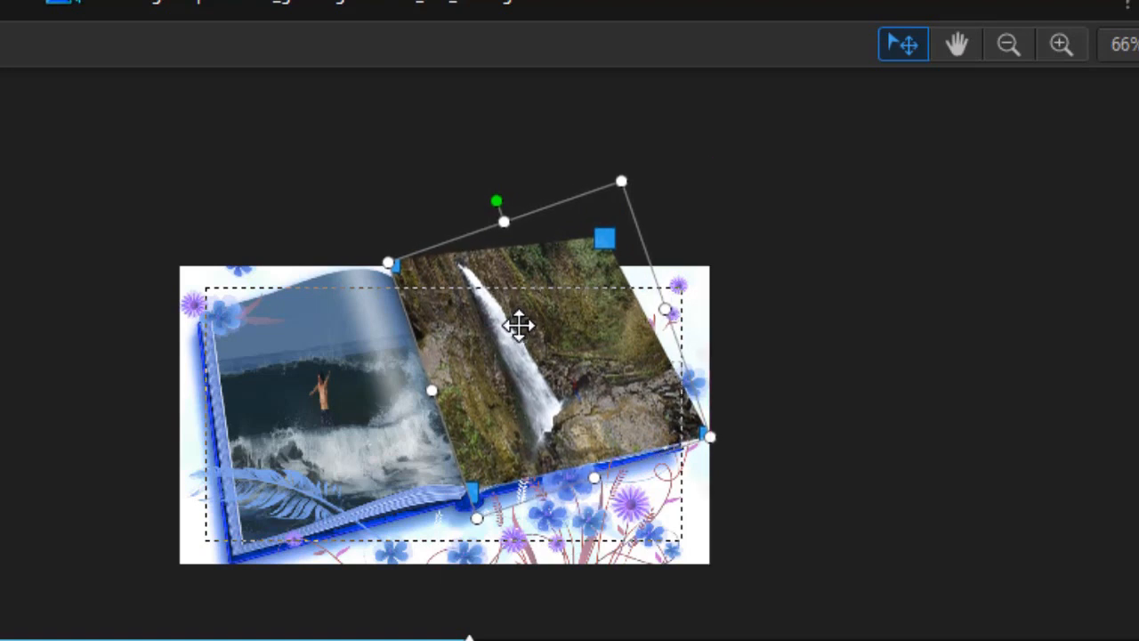
pyautogui.moveTo(726, 405)
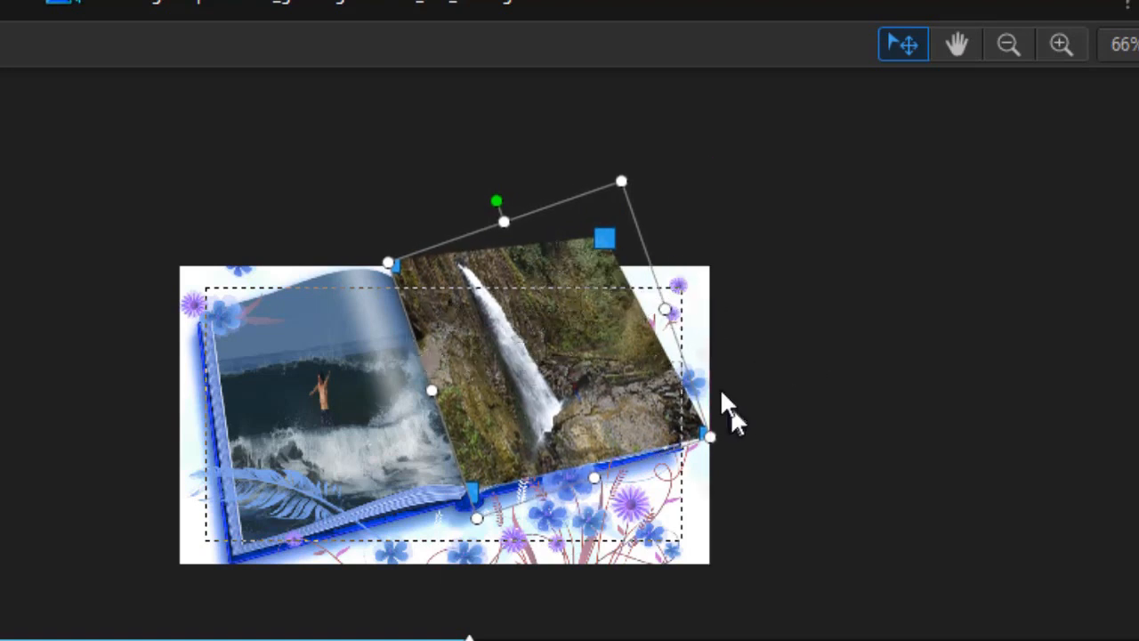
pyautogui.moveTo(604, 239); pyautogui.dragTo(550, 265)
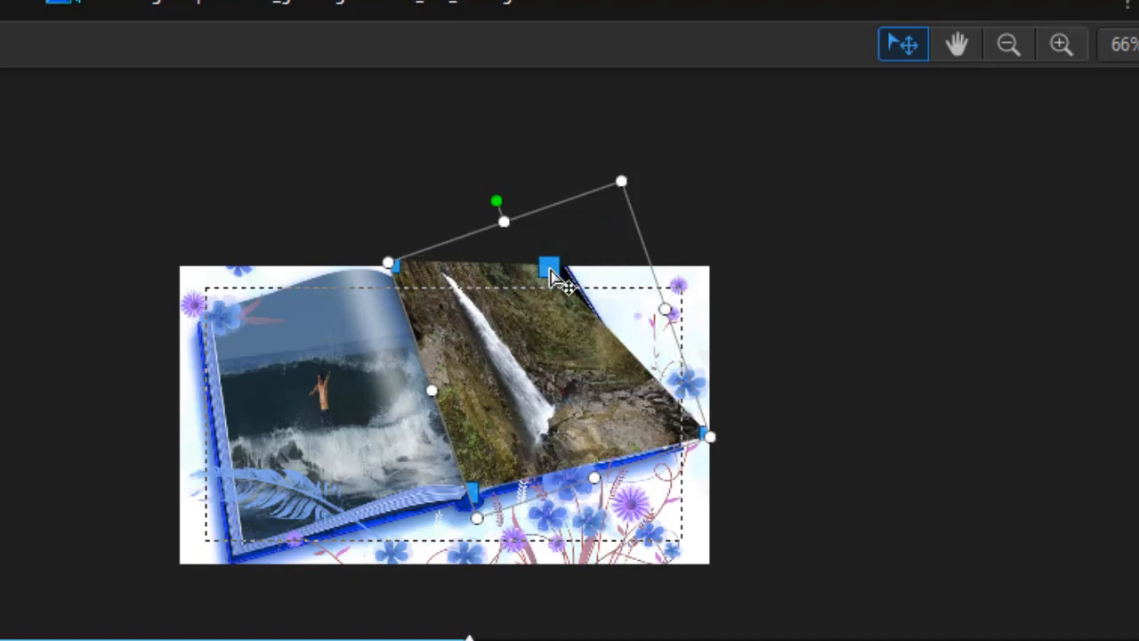
pyautogui.moveTo(548, 265); pyautogui.dragTo(571, 246)
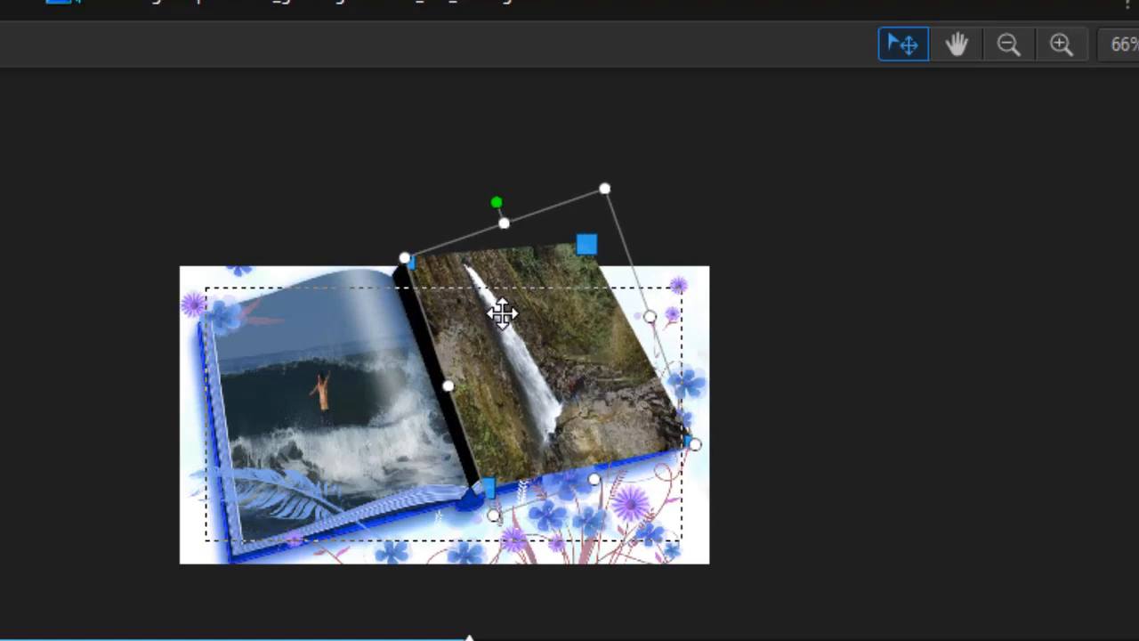
pyautogui.moveTo(502, 311); pyautogui.dragTo(409, 275)
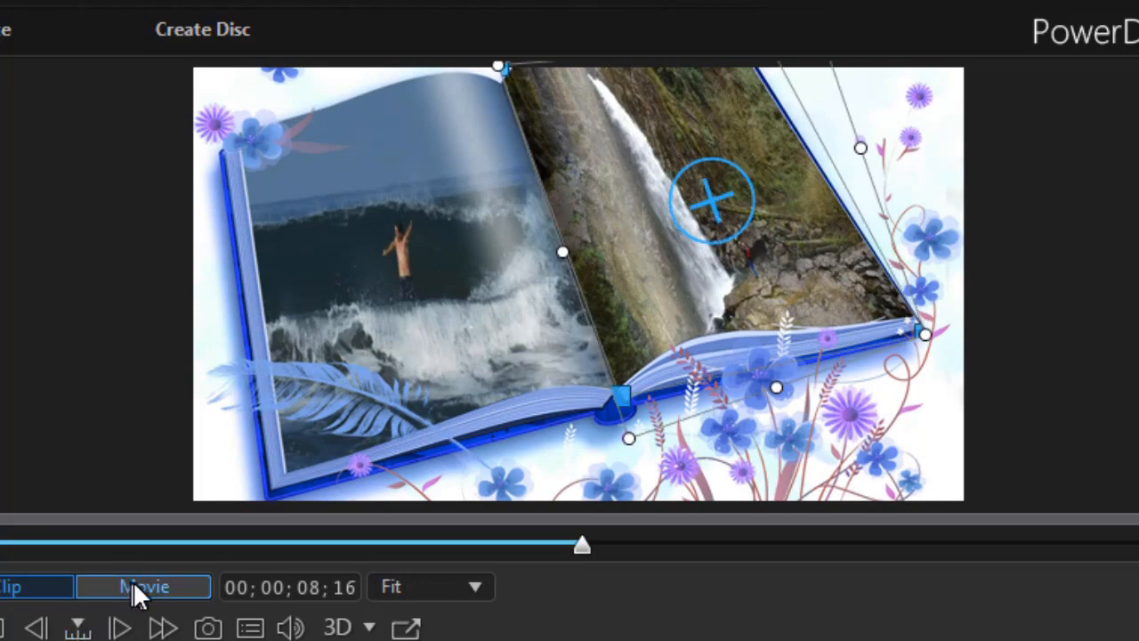
pyautogui.click(142, 585)
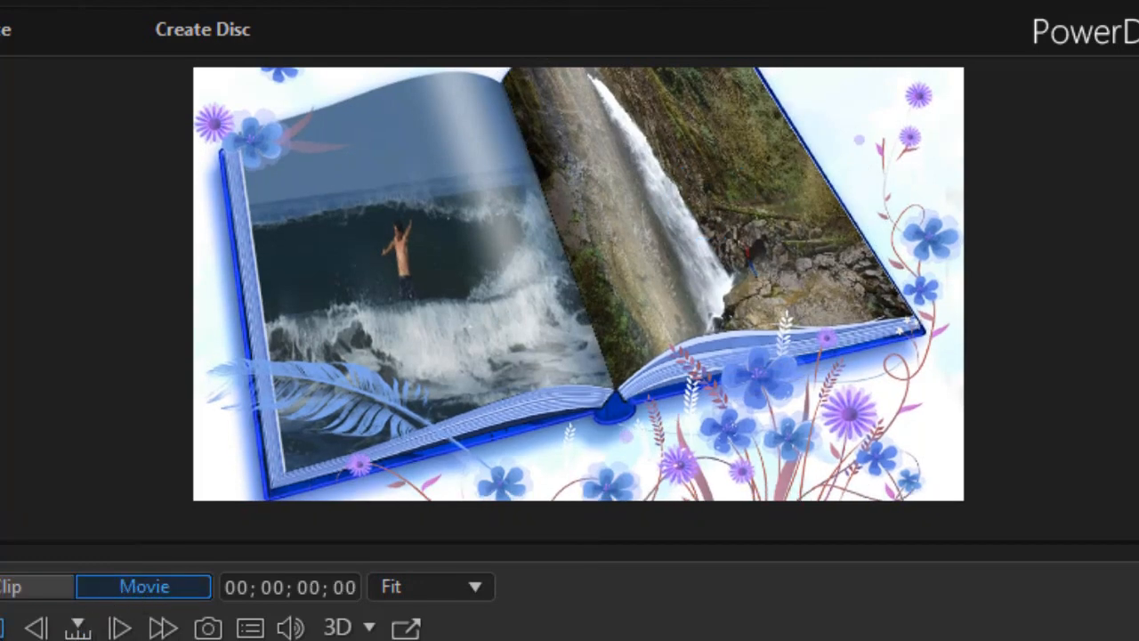